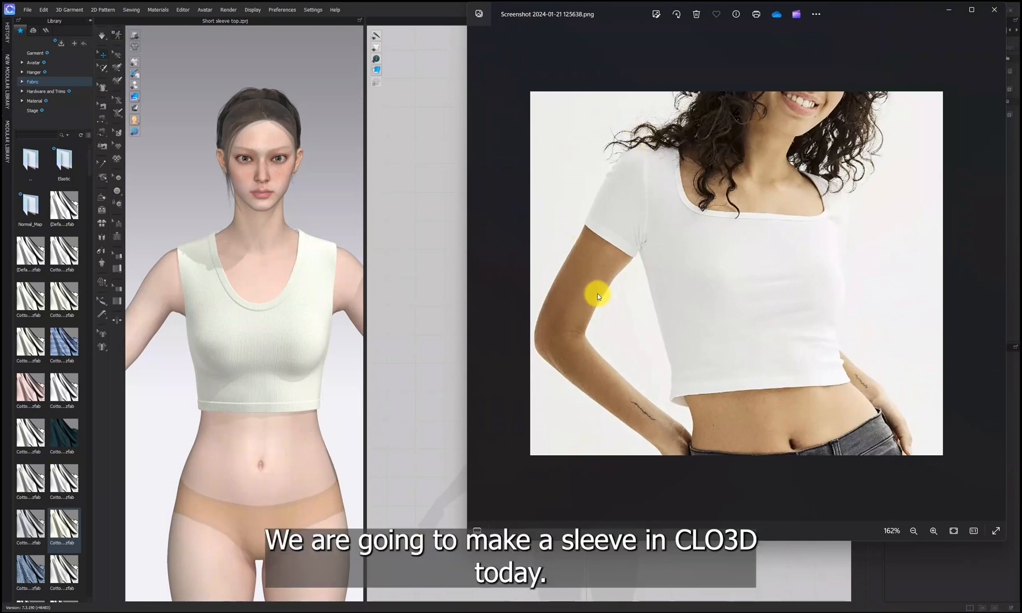
{"action": "mouse_move", "coordinate": [592, 284]}
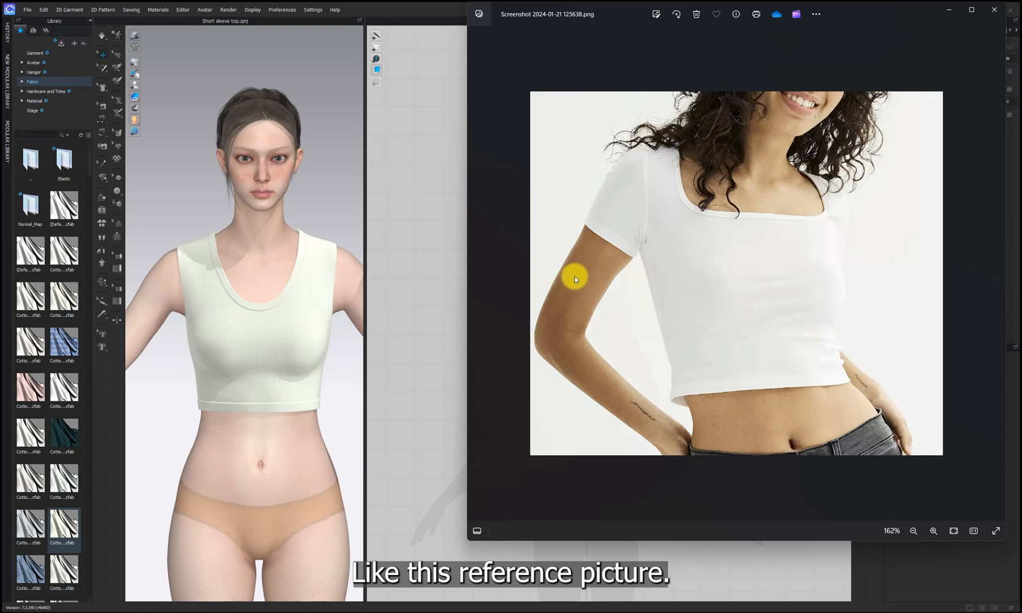
{"action": "mouse_move", "coordinate": [414, 361]}
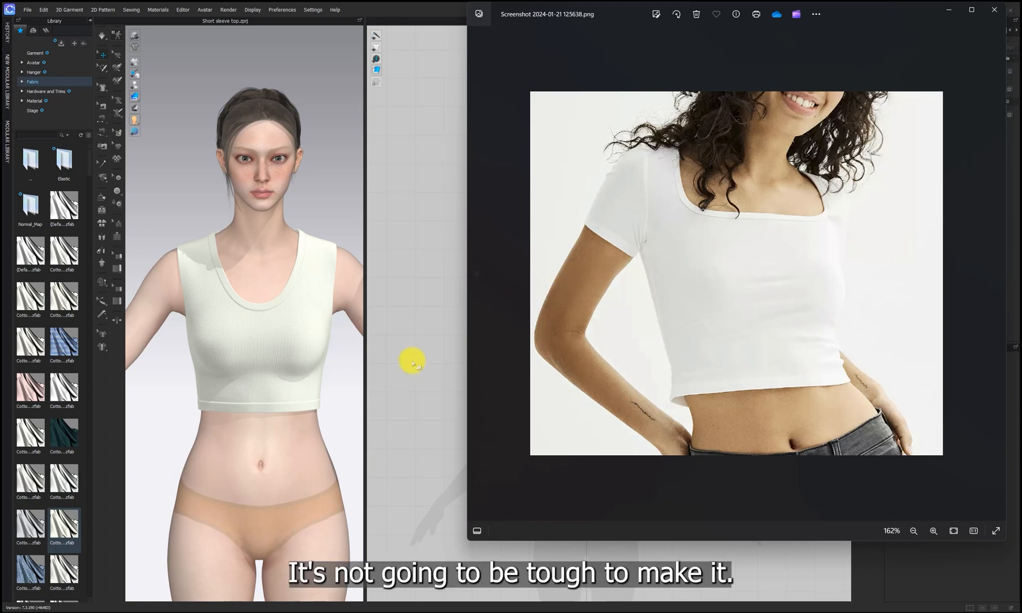
Close the reference image viewer to return to the garment workspace.
{"action": "left_click", "coordinate": [993, 10]}
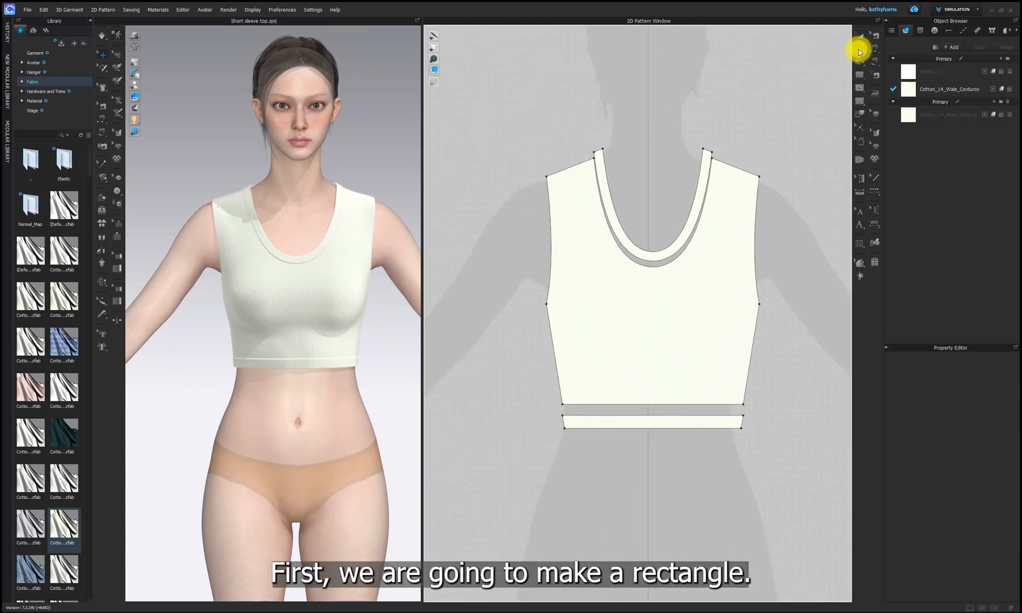
Read the front armhole length of 6.968 inches, then reach for the Rectangle tool.
{"action": "left_click", "coordinate": [549, 247]}
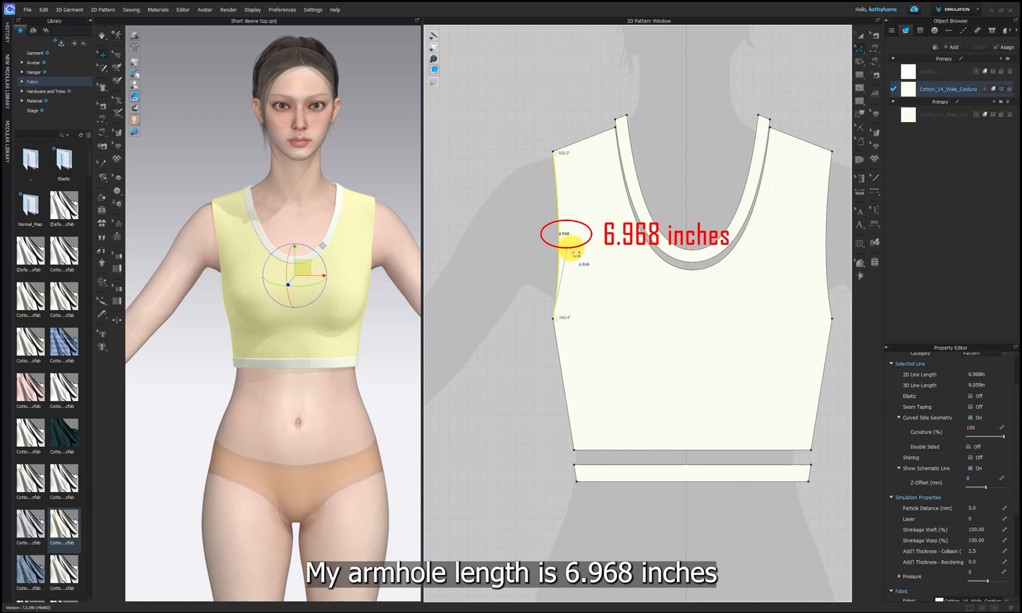
{"action": "left_click", "coordinate": [860, 74]}
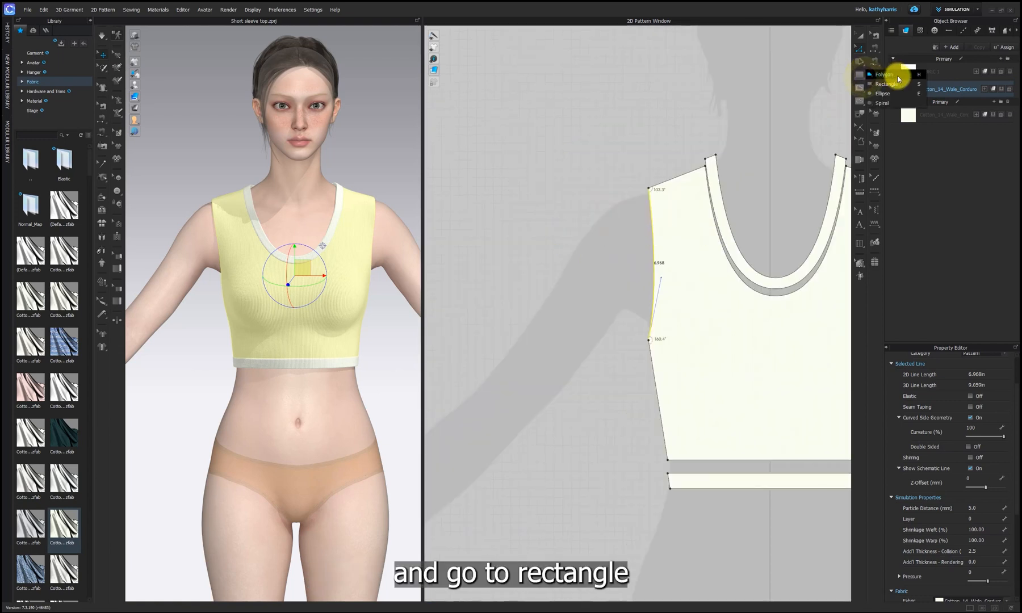
{"action": "mouse_move", "coordinate": [884, 83]}
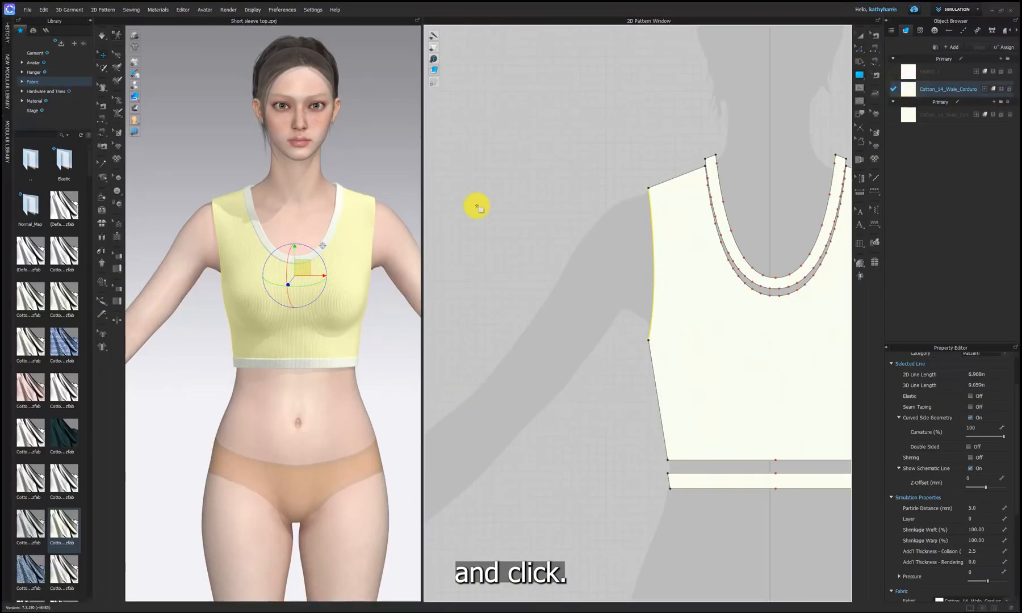
Create a rectangle pattern 6.968 inches wide by 6 inches tall.
{"action": "left_click", "coordinate": [477, 206]}
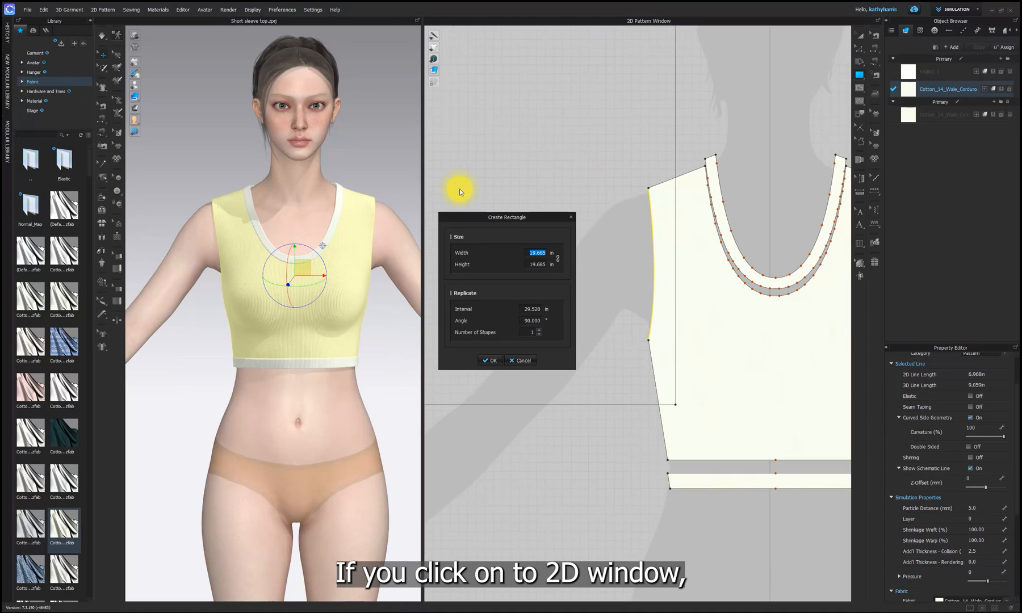
{"action": "mouse_move", "coordinate": [474, 258]}
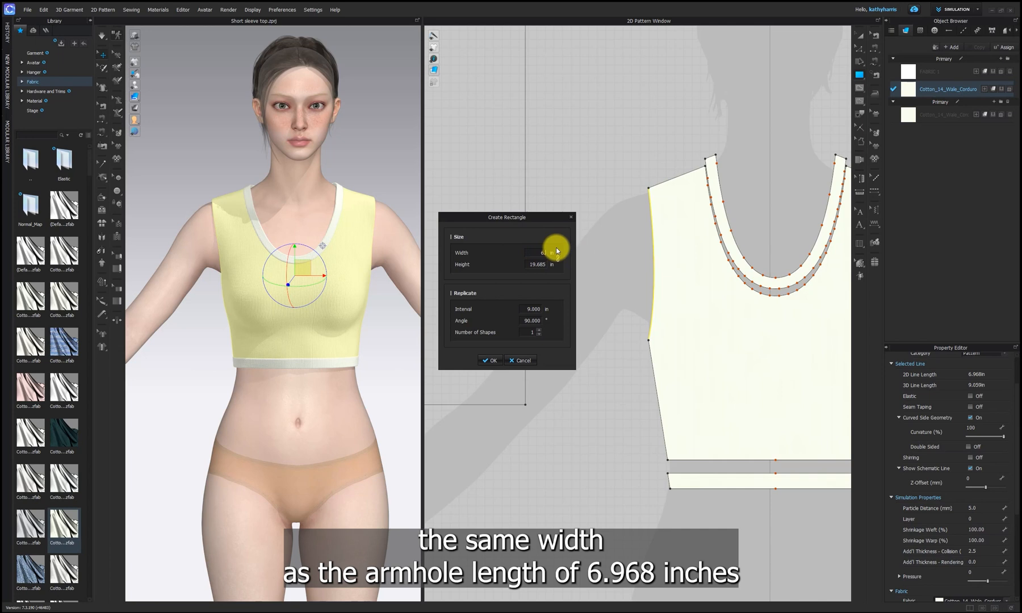
{"action": "type", "text": "6.968"}
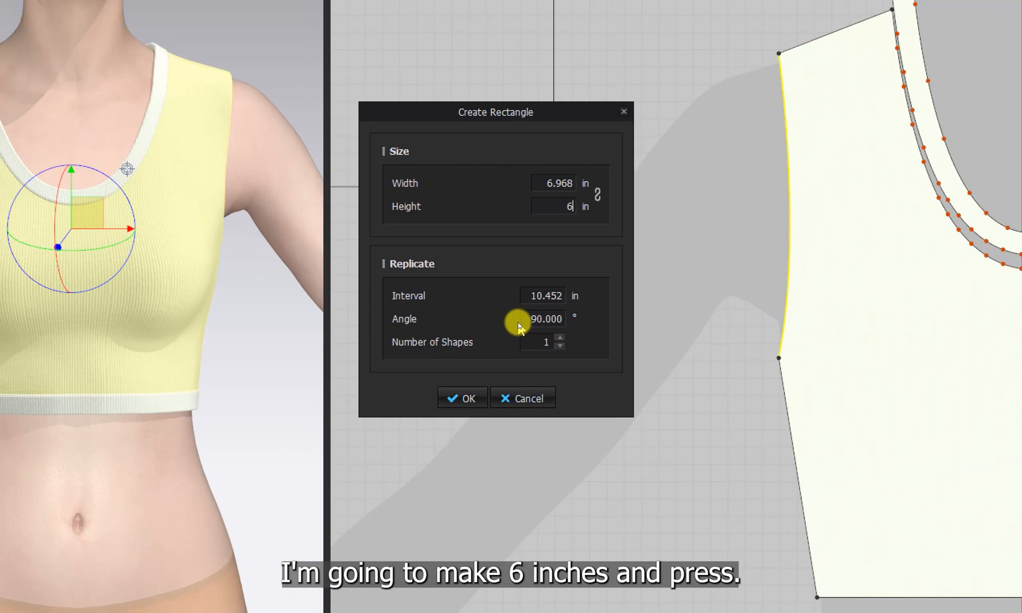
{"action": "left_click", "coordinate": [461, 399]}
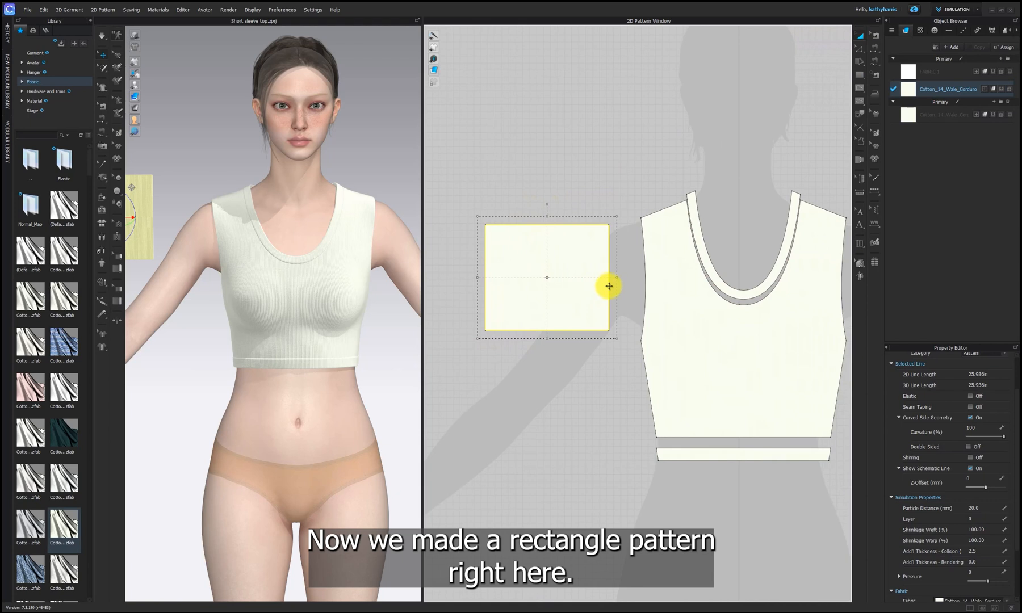
Calculate 6.968 ÷ 2 = 3.484, half the armhole length.
{"action": "left_click", "coordinate": [603, 134]}
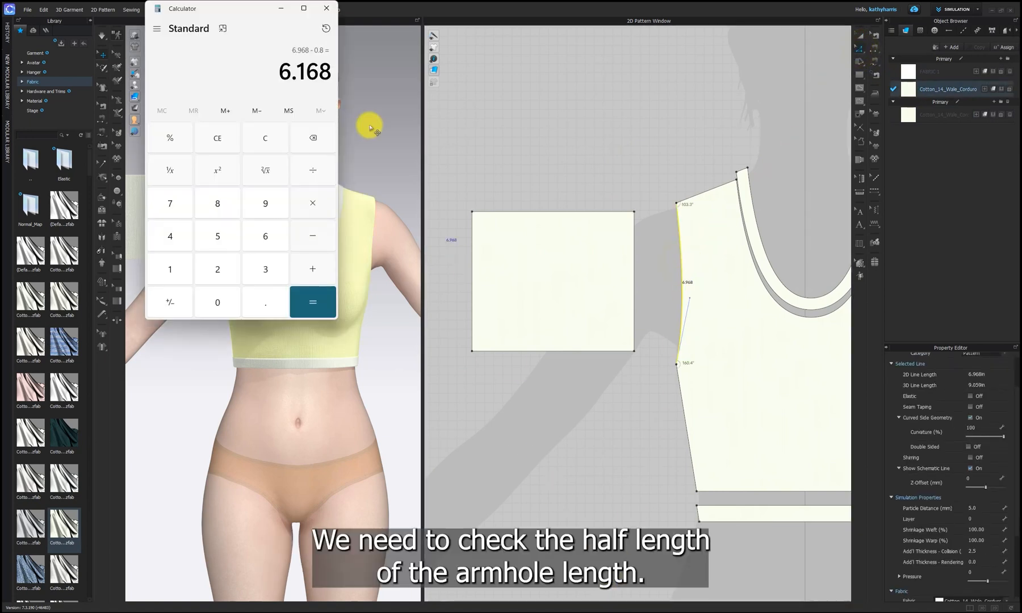
{"action": "left_click", "coordinate": [265, 137]}
{"action": "type", "text": "6.96"}
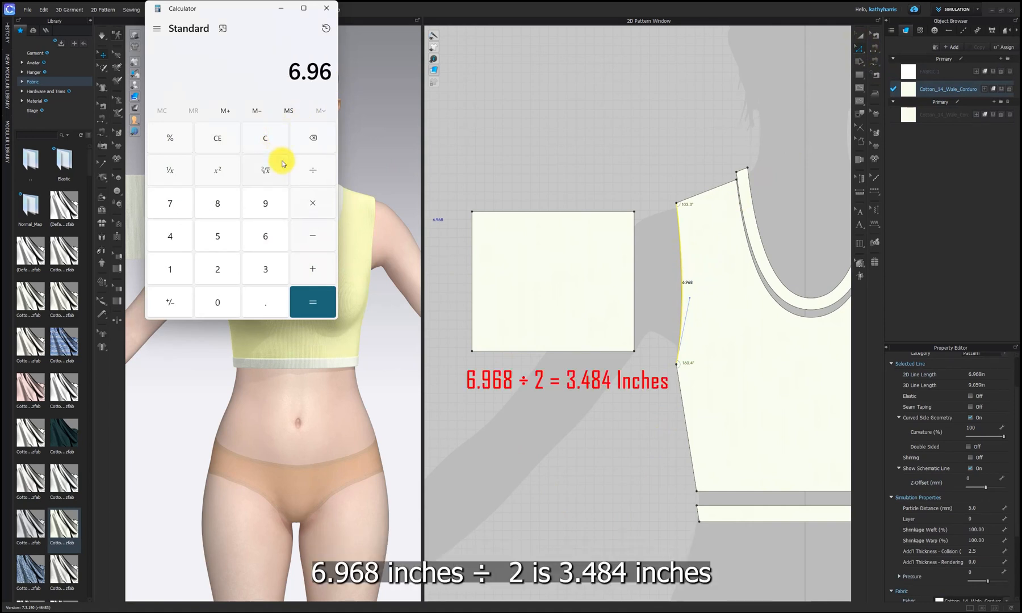
{"action": "left_click", "coordinate": [312, 170]}
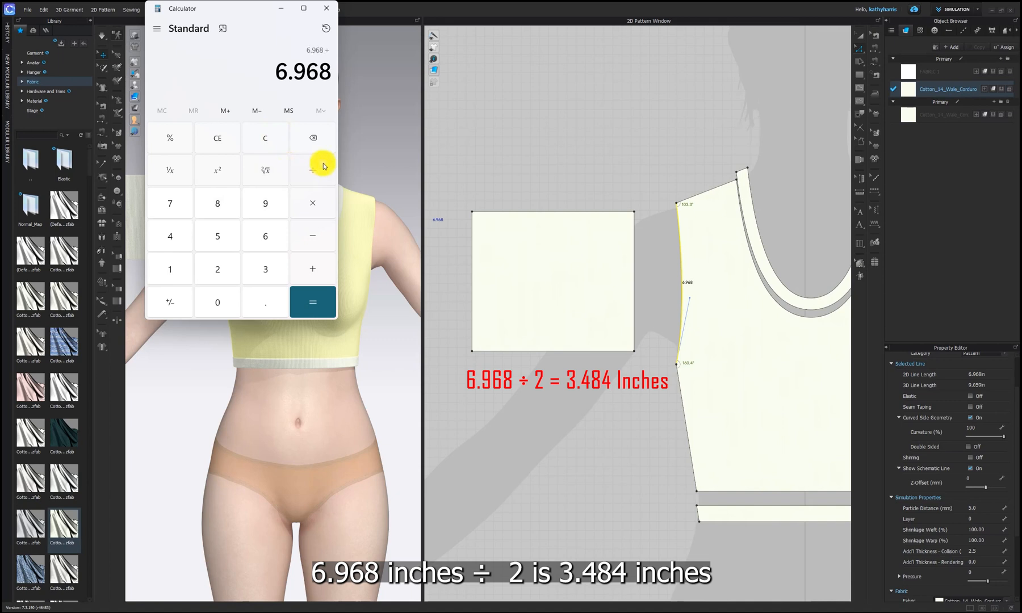
{"action": "left_click", "coordinate": [312, 302]}
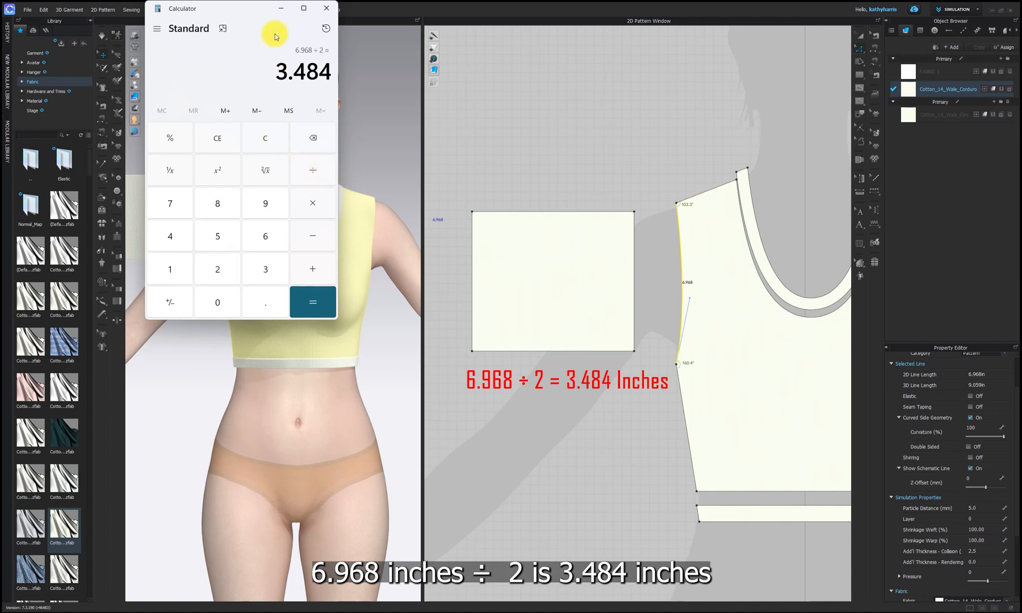
{"action": "mouse_move", "coordinate": [259, 57]}
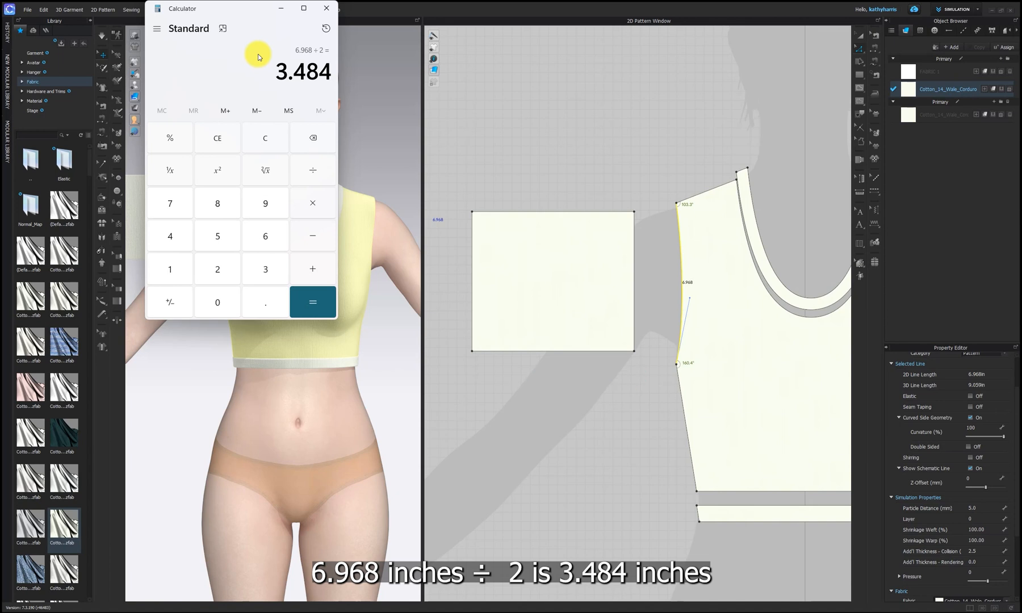
{"action": "mouse_move", "coordinate": [689, 123]}
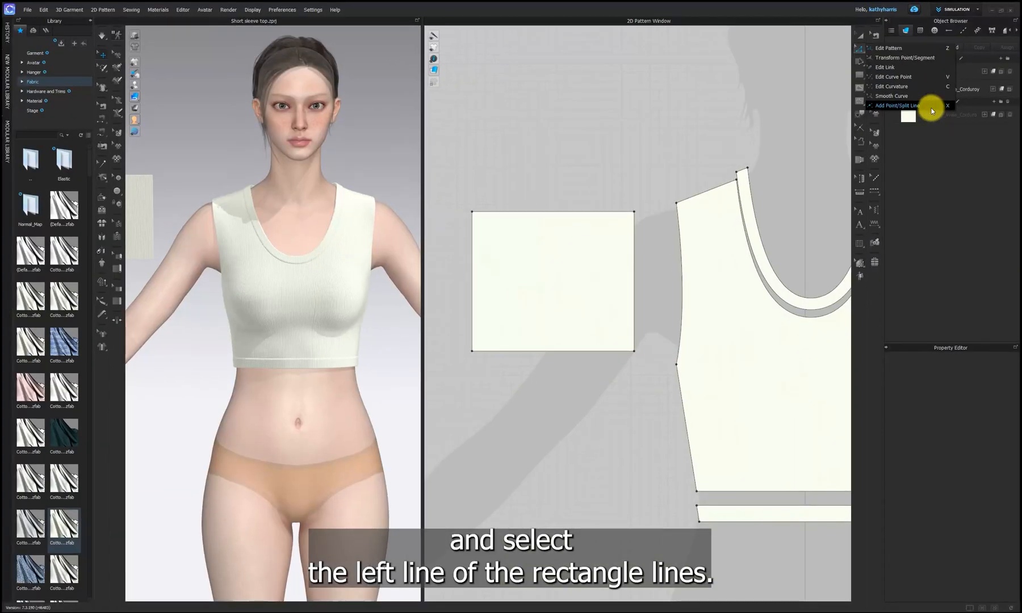
Split both rectangle side edges at 3.484 inches and the top edge at 0.8 inches.
{"action": "left_click", "coordinate": [473, 281]}
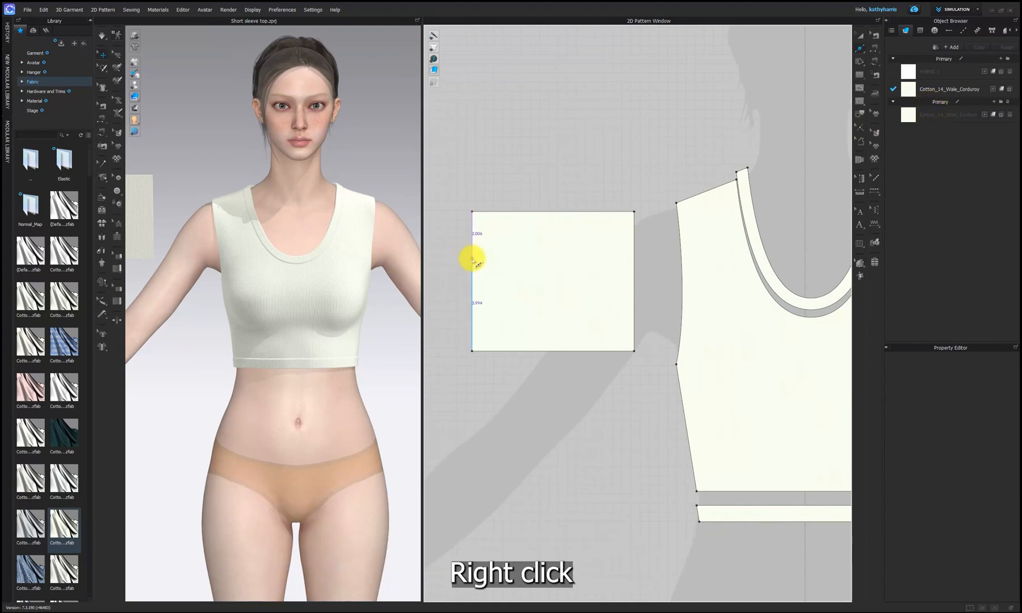
{"action": "right_click", "coordinate": [472, 259]}
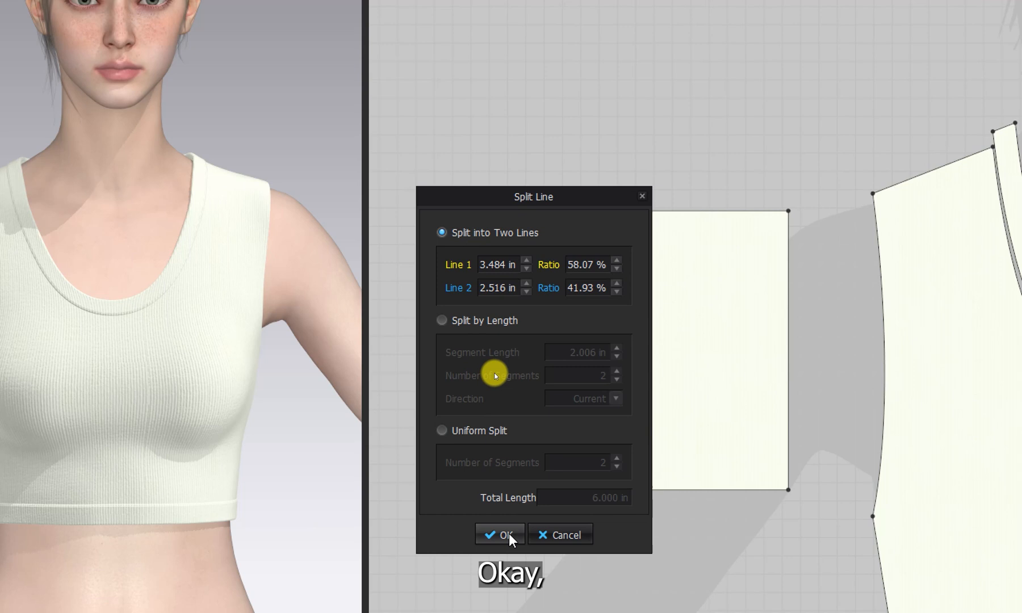
{"action": "left_click", "coordinate": [499, 535]}
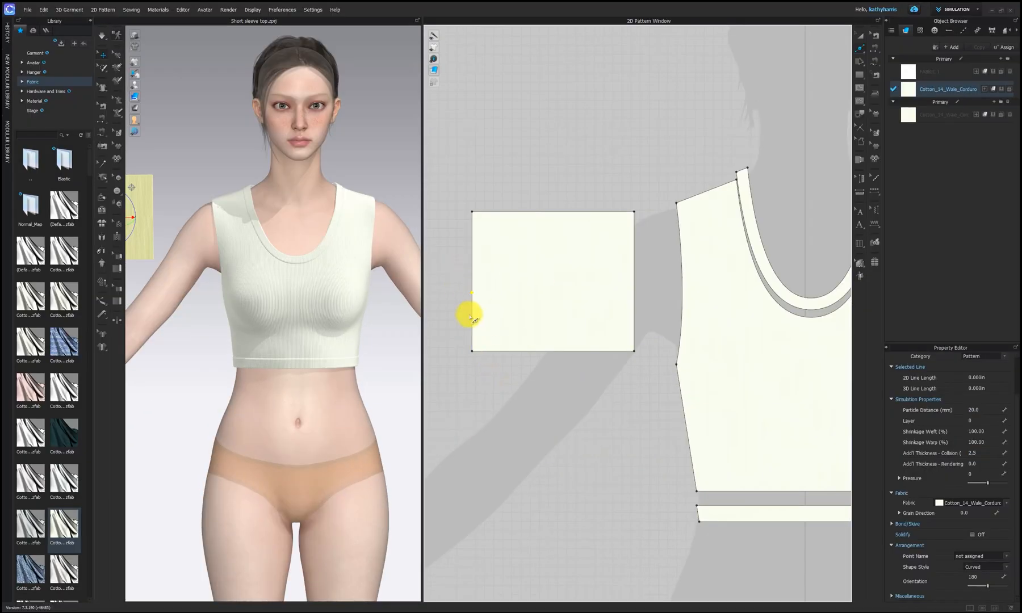
{"action": "mouse_move", "coordinate": [565, 326]}
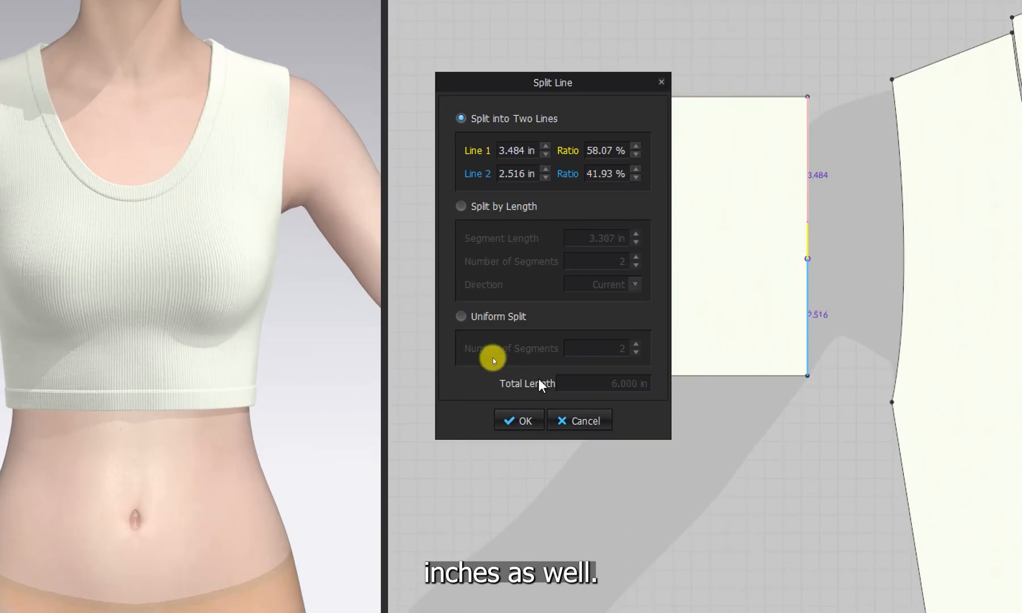
{"action": "left_click", "coordinate": [519, 421]}
{"action": "type", "text": "0.8"}
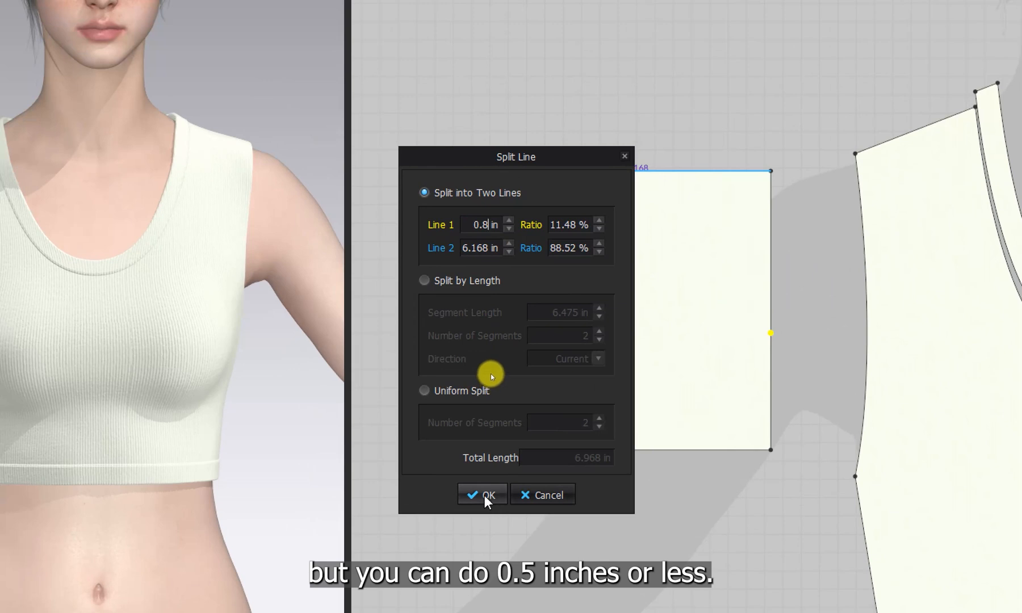
{"action": "left_click", "coordinate": [482, 495]}
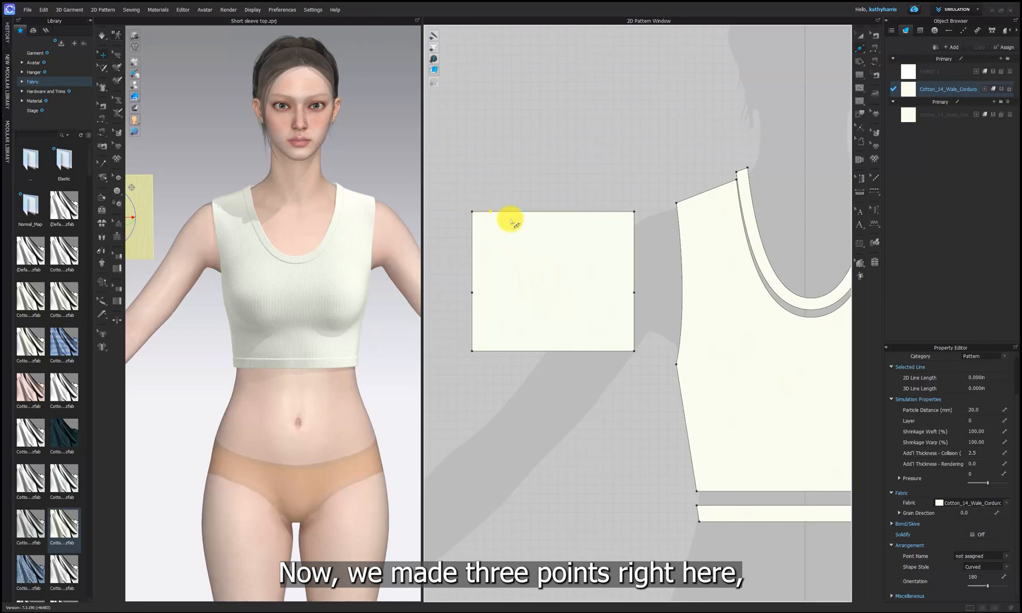
{"action": "mouse_move", "coordinate": [613, 292]}
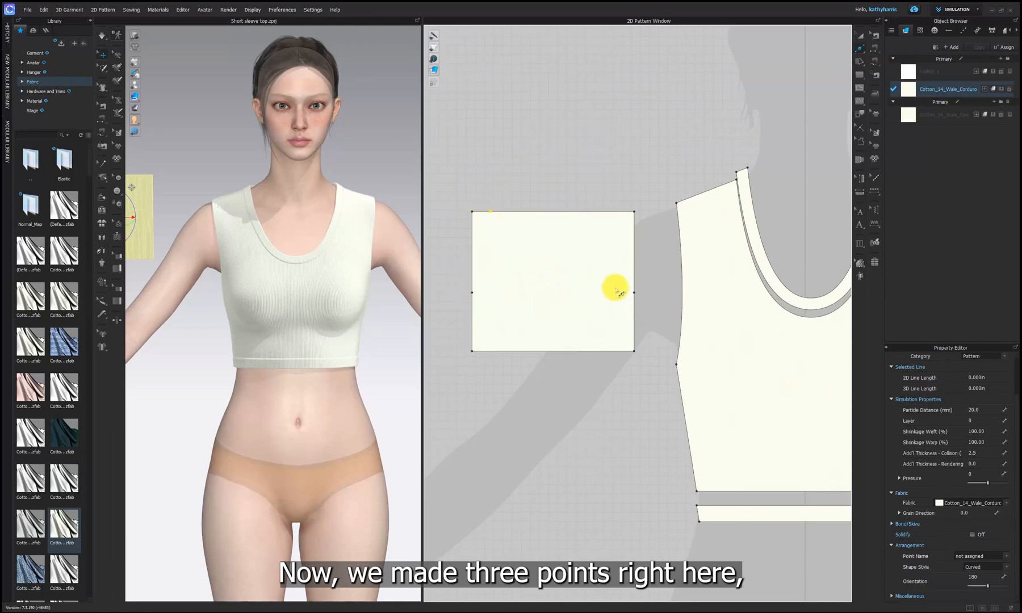
{"action": "mouse_move", "coordinate": [654, 313]}
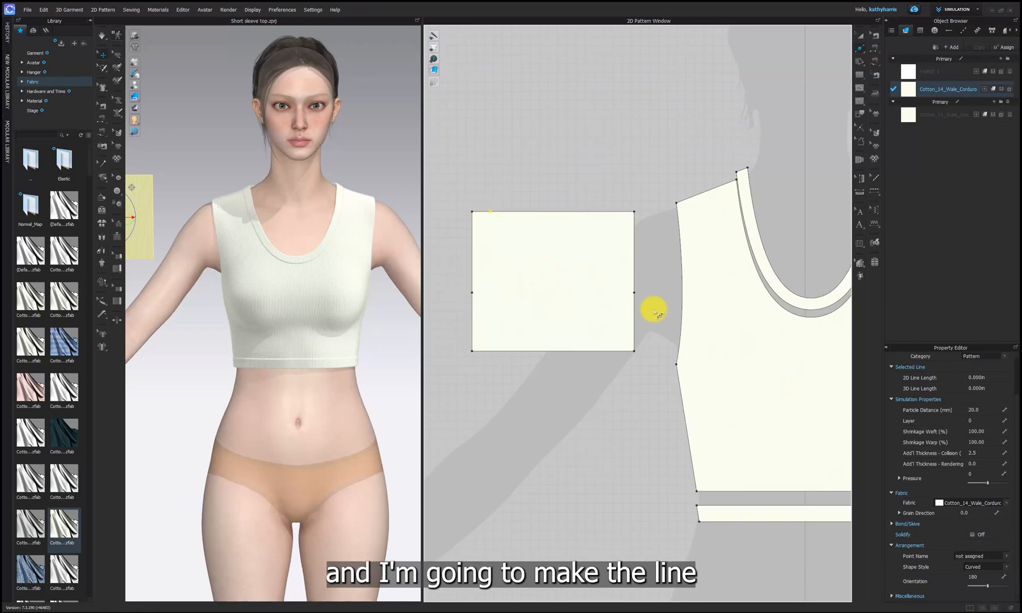
Draw the horizontal, diagonal and vertical internal lines outlining the sleeve shape.
{"action": "left_click", "coordinate": [861, 90]}
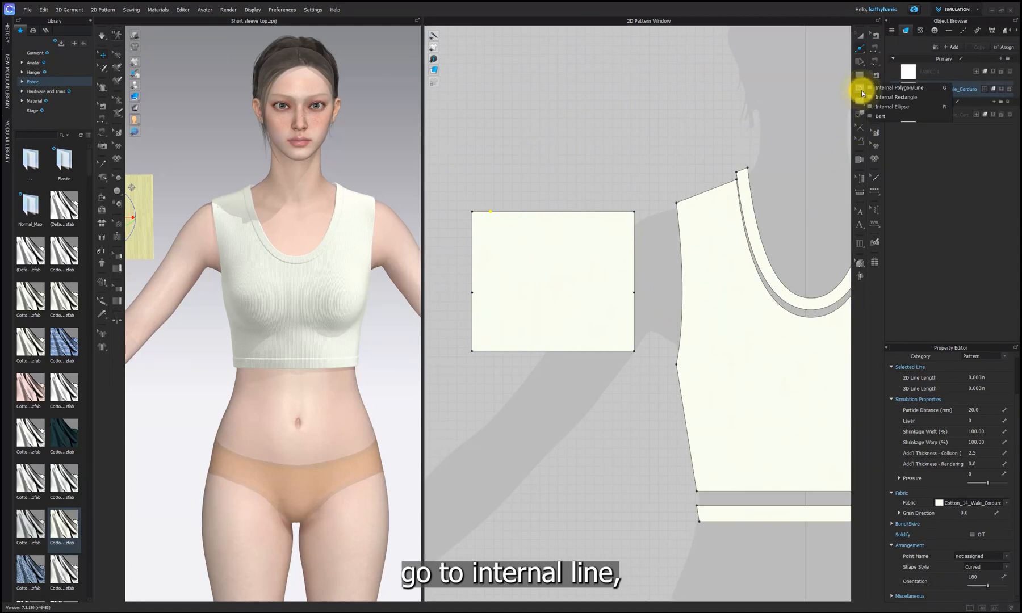
{"action": "mouse_move", "coordinate": [925, 87]}
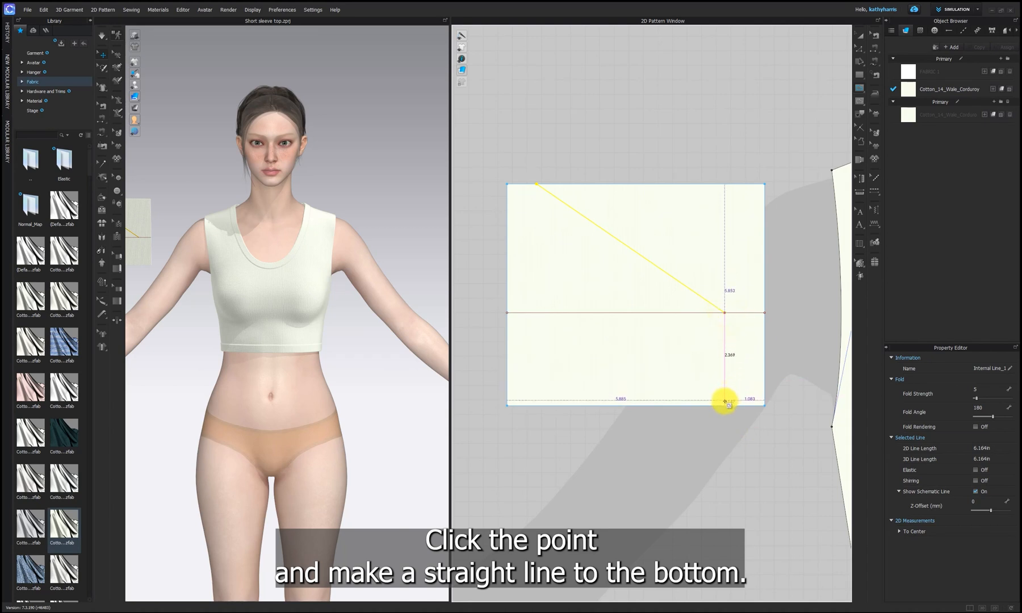
{"action": "left_click", "coordinate": [726, 404]}
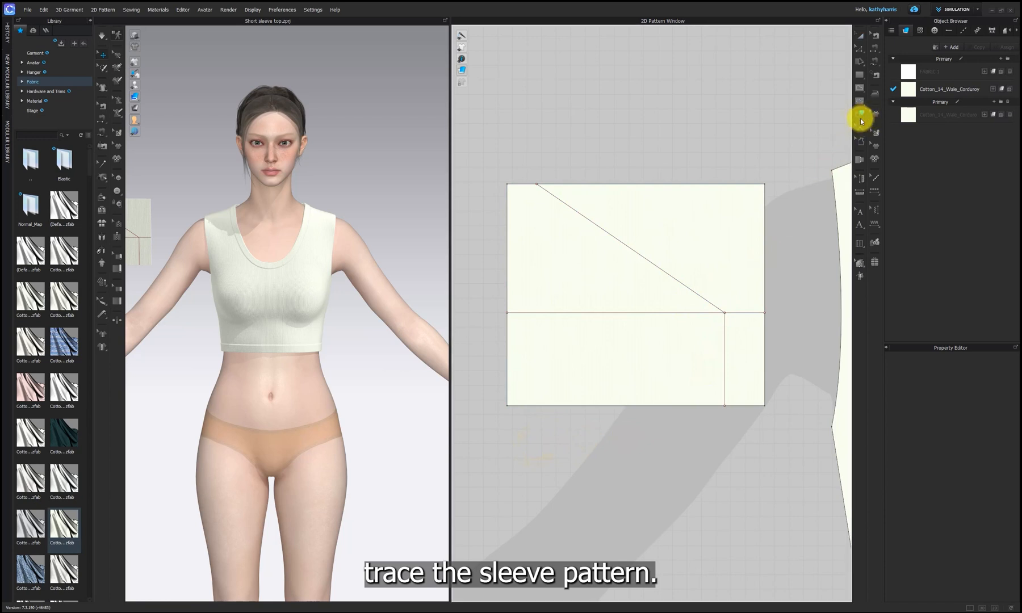
{"action": "mouse_move", "coordinate": [862, 119]}
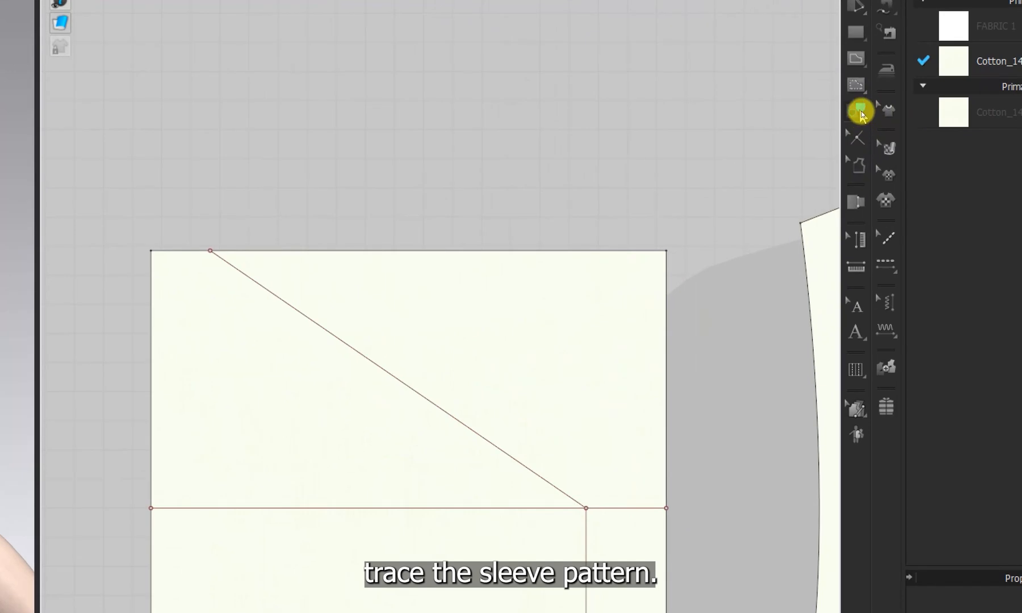
{"action": "mouse_move", "coordinate": [861, 112]}
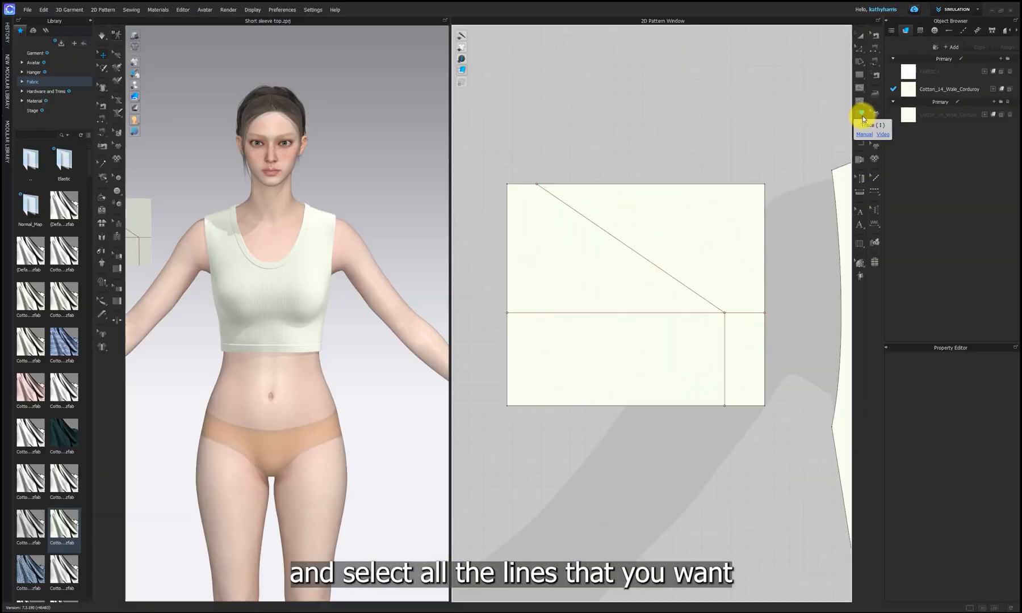
Trace the diagonal, outline and vertical lines as a new sleeve pattern piece.
{"action": "left_click", "coordinate": [635, 254]}
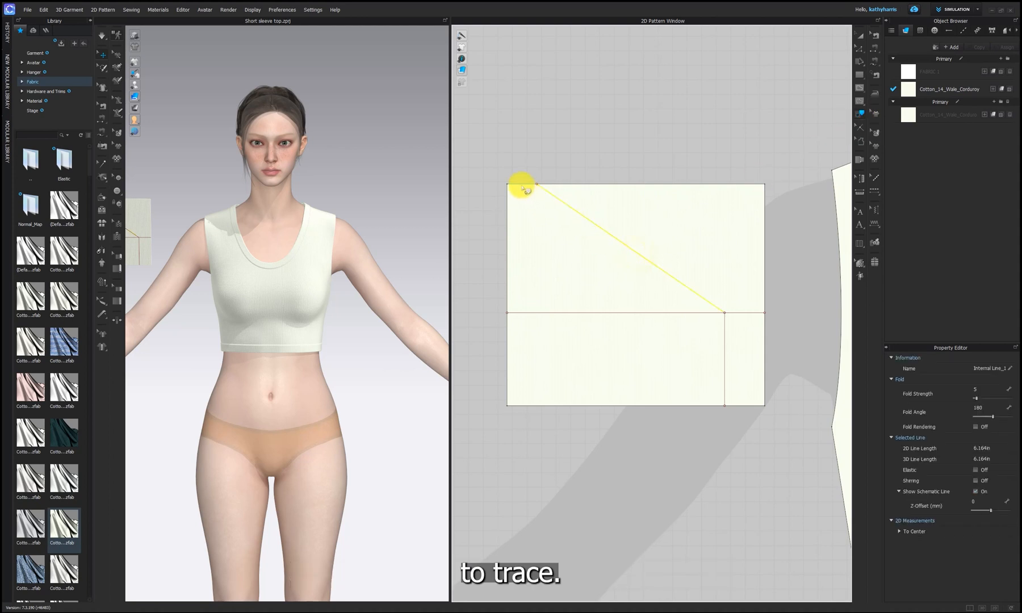
{"action": "left_click", "coordinate": [505, 332]}
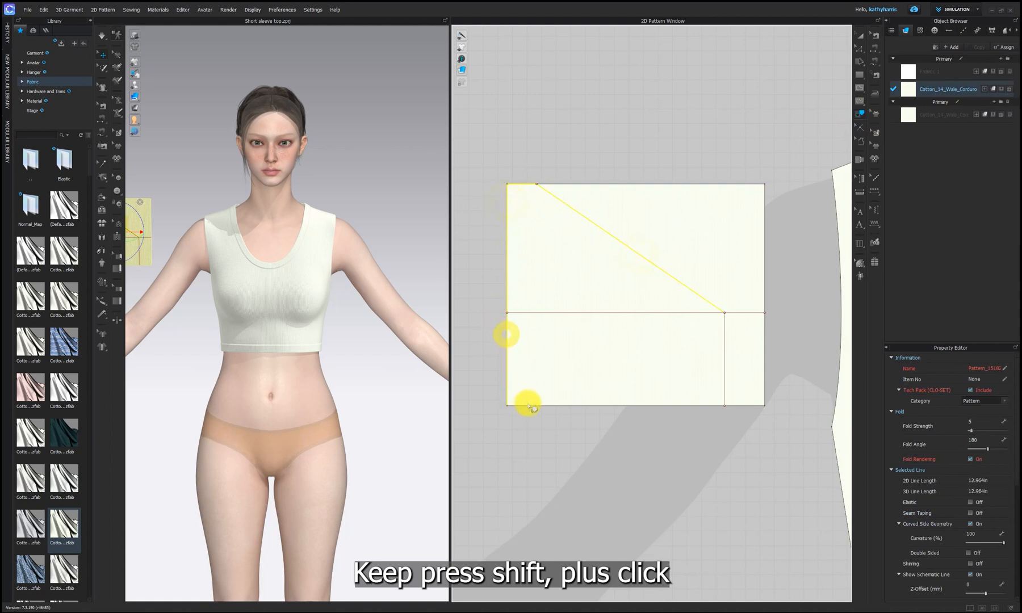
{"action": "left_click", "coordinate": [726, 349]}
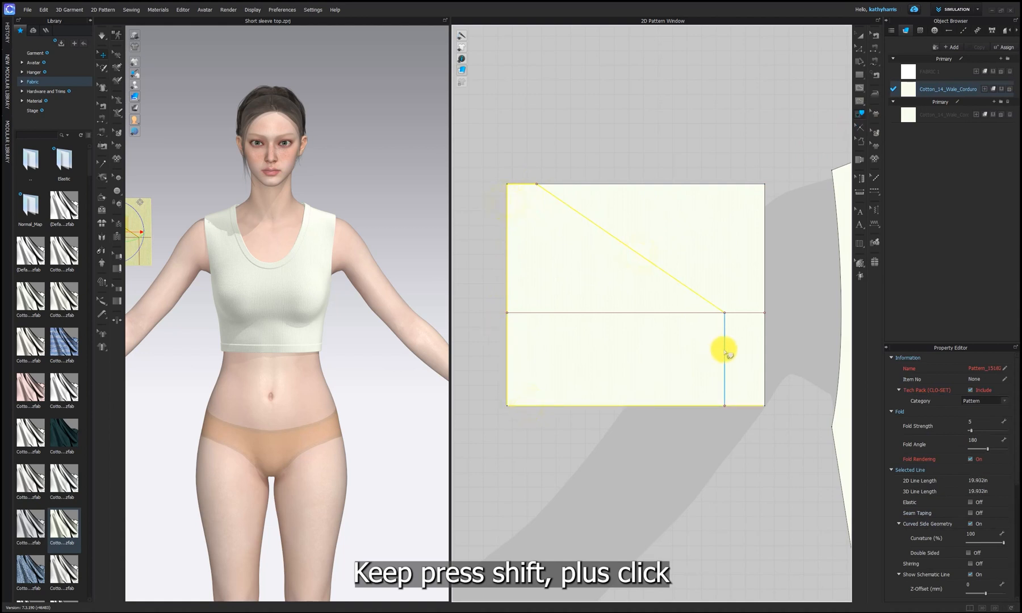
{"action": "left_click", "coordinate": [694, 289]}
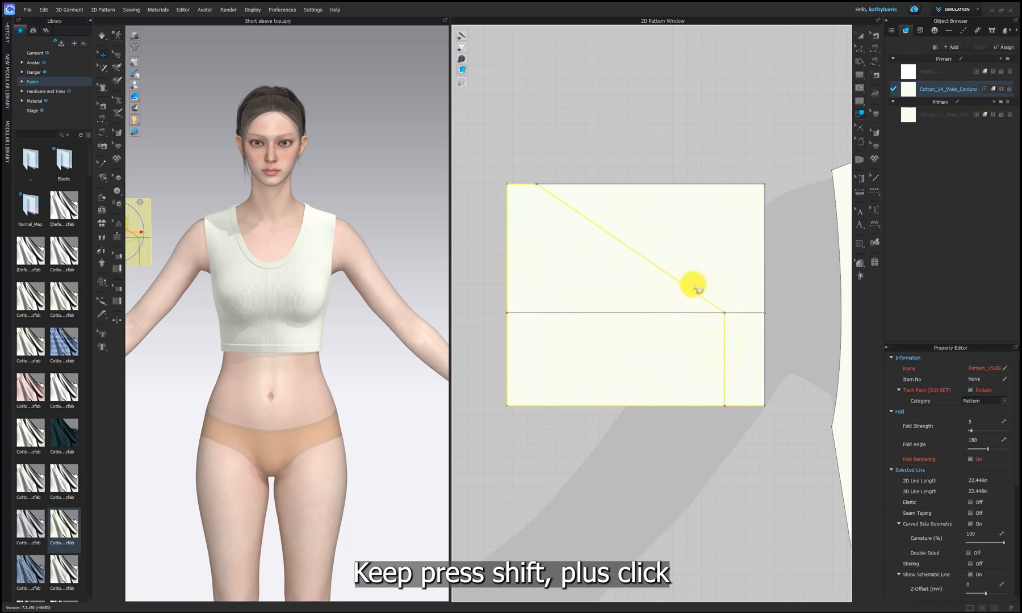
{"action": "right_click", "coordinate": [693, 292]}
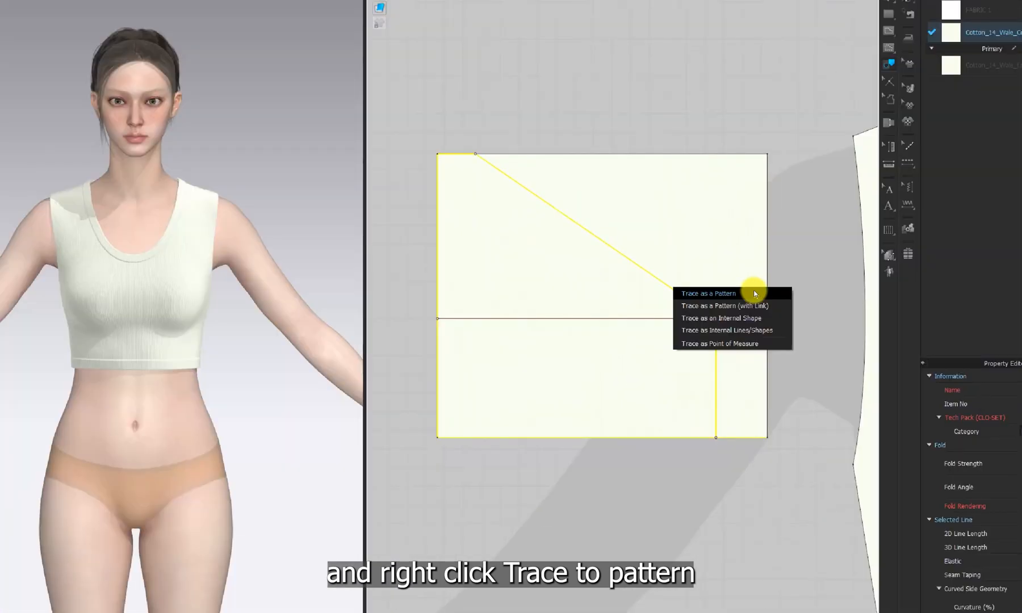
{"action": "left_click", "coordinate": [708, 293]}
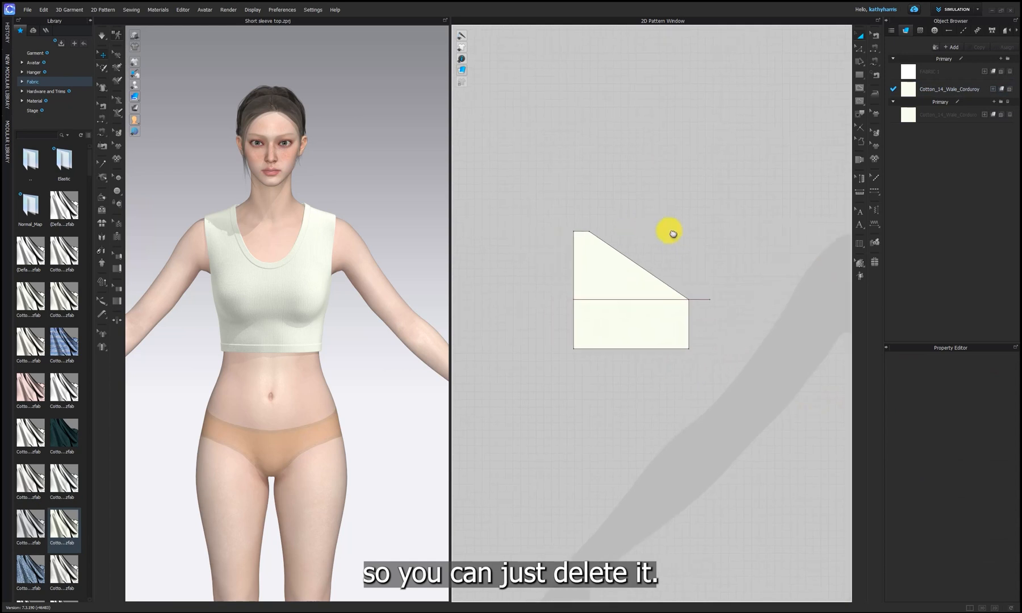
{"action": "left_click", "coordinate": [629, 300]}
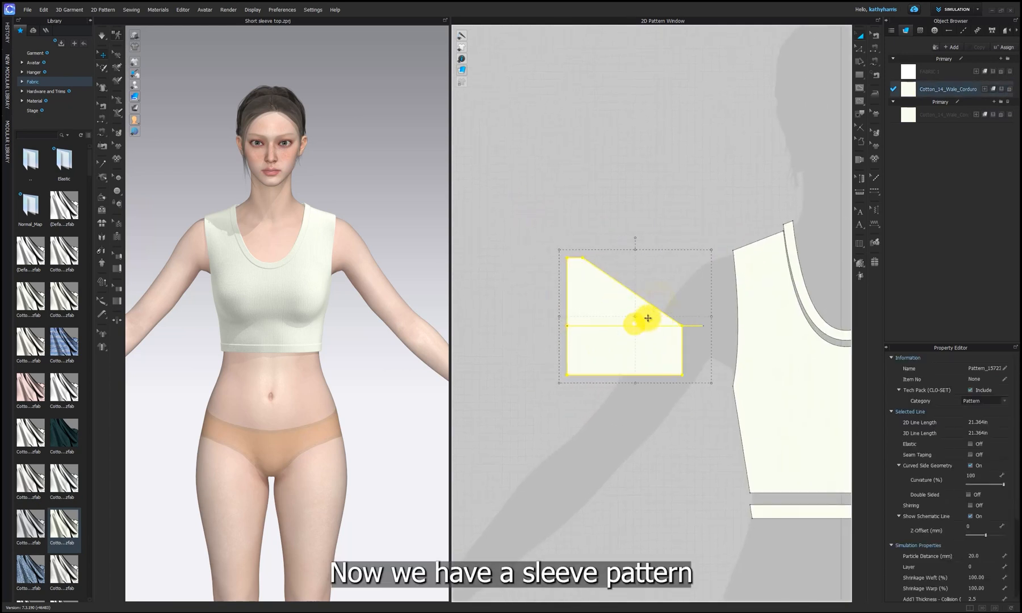
Uniform-split the sleeve's slanted edge into 3 equal segments.
{"action": "left_click", "coordinate": [578, 154]}
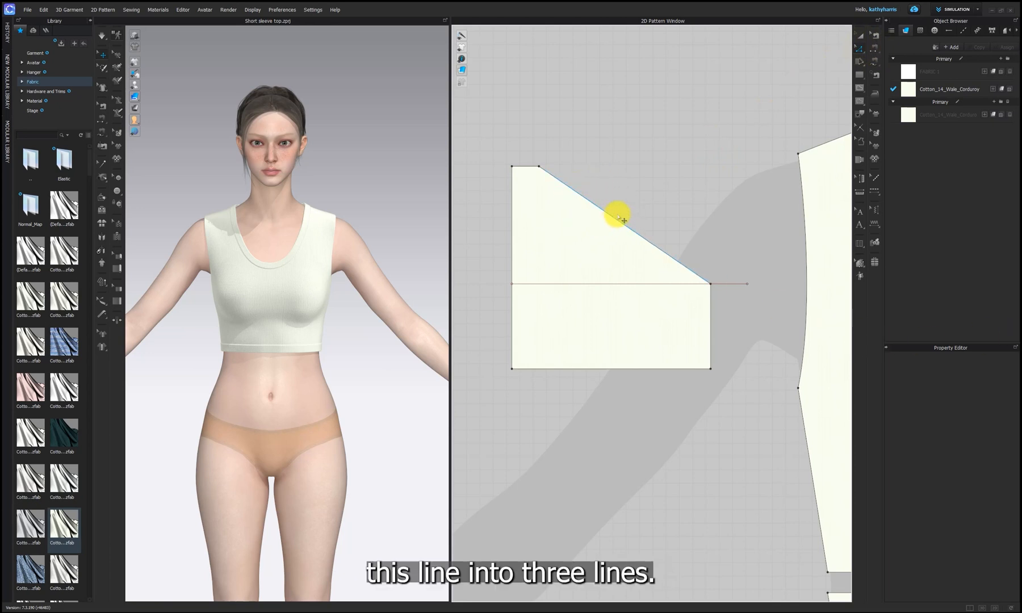
{"action": "mouse_move", "coordinate": [628, 229]}
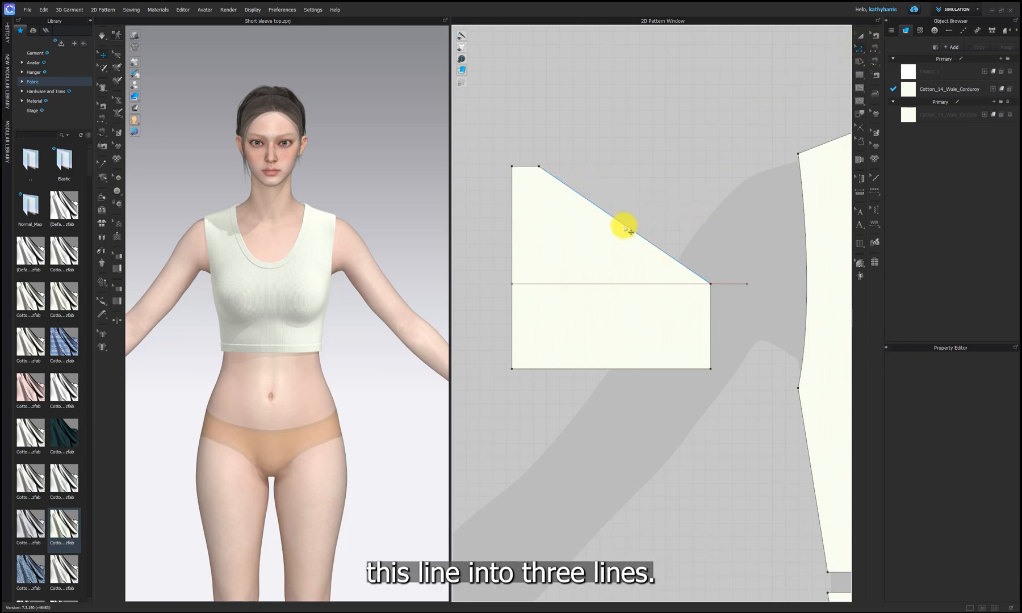
{"action": "right_click", "coordinate": [625, 229]}
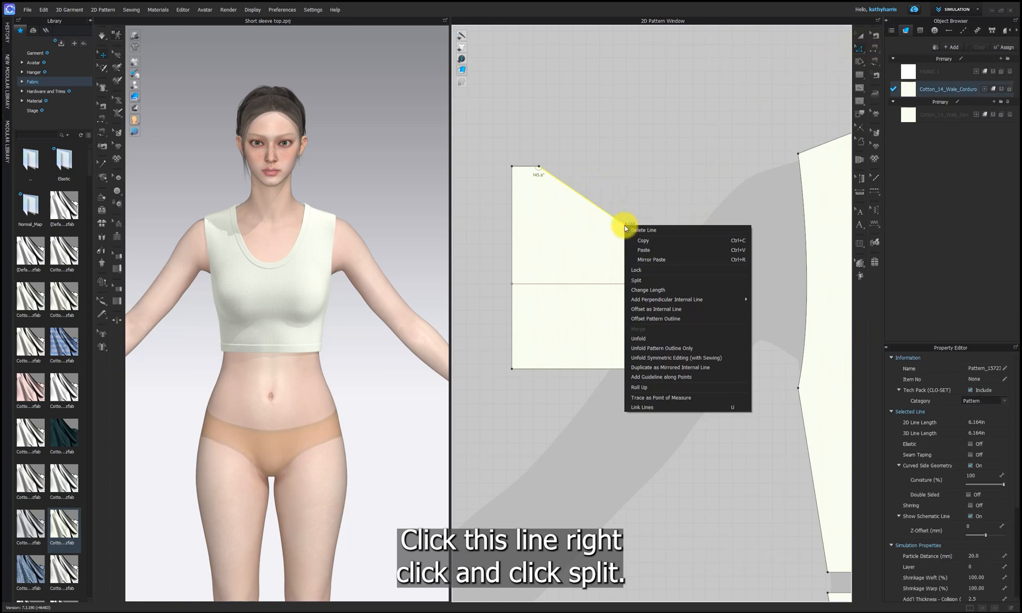
{"action": "mouse_move", "coordinate": [658, 280]}
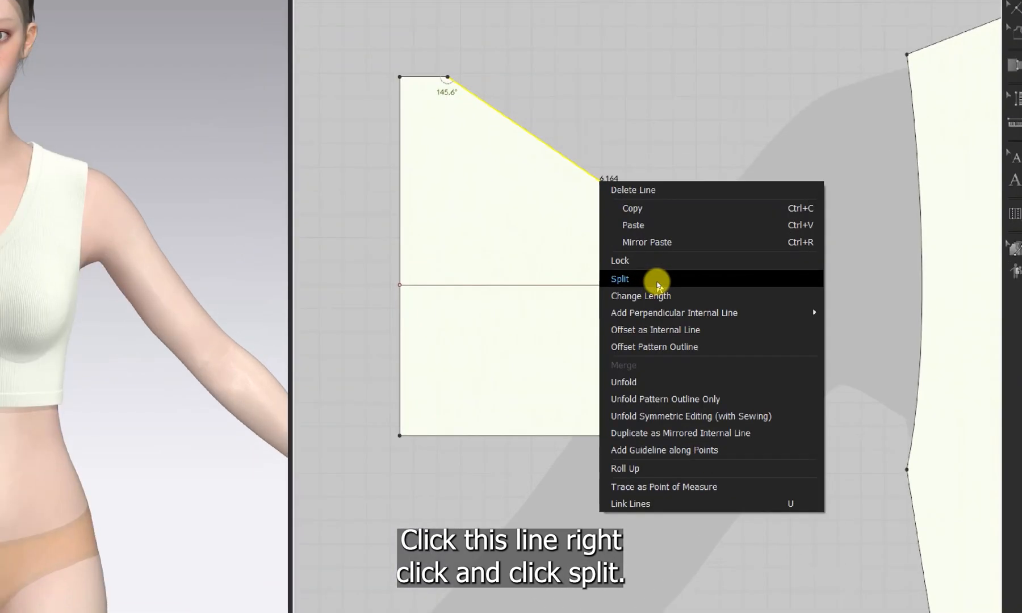
{"action": "left_click", "coordinate": [619, 280]}
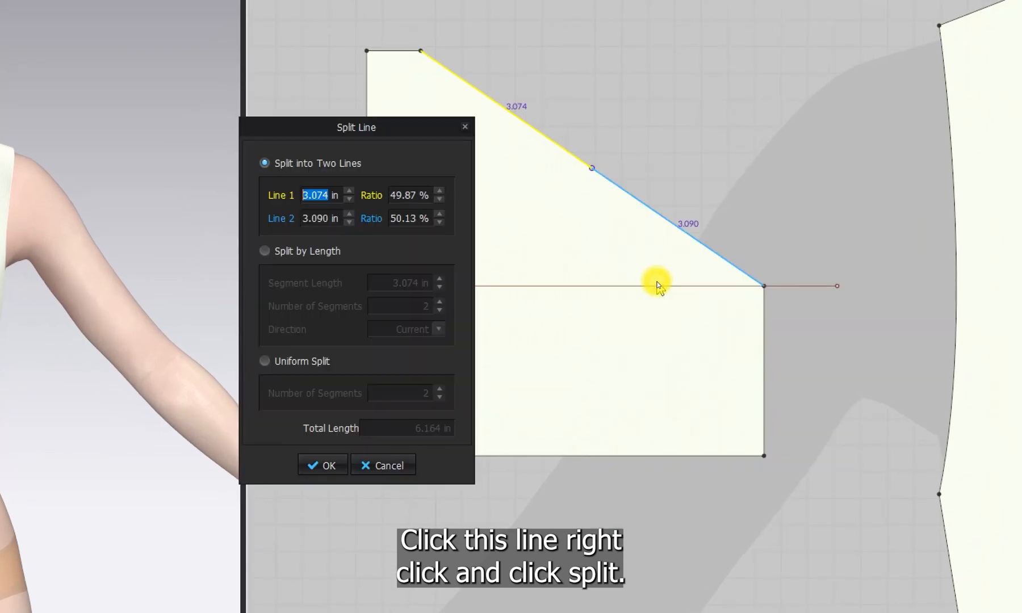
{"action": "mouse_move", "coordinate": [377, 429]}
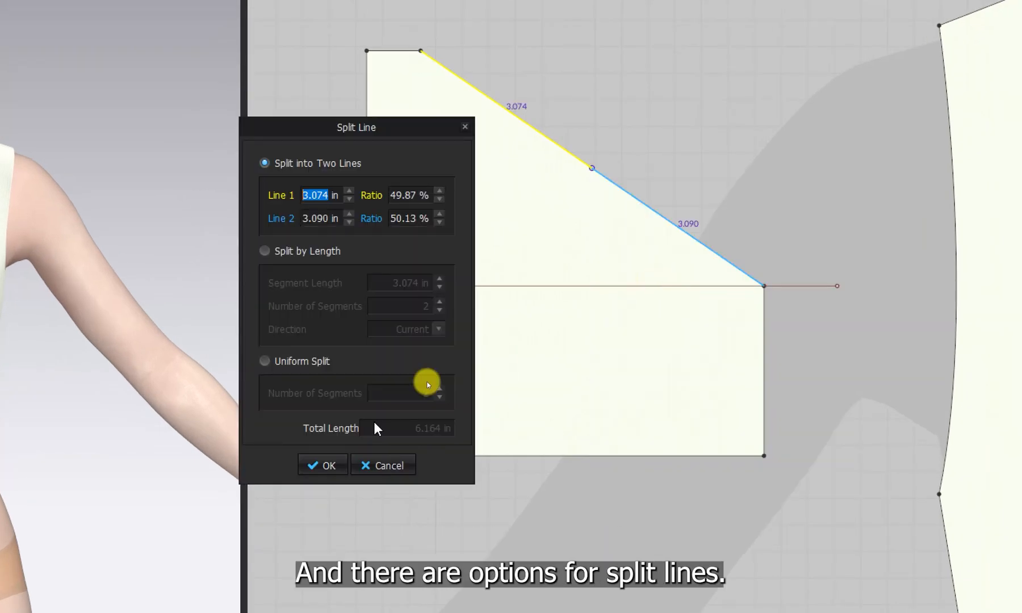
{"action": "left_click", "coordinate": [297, 362]}
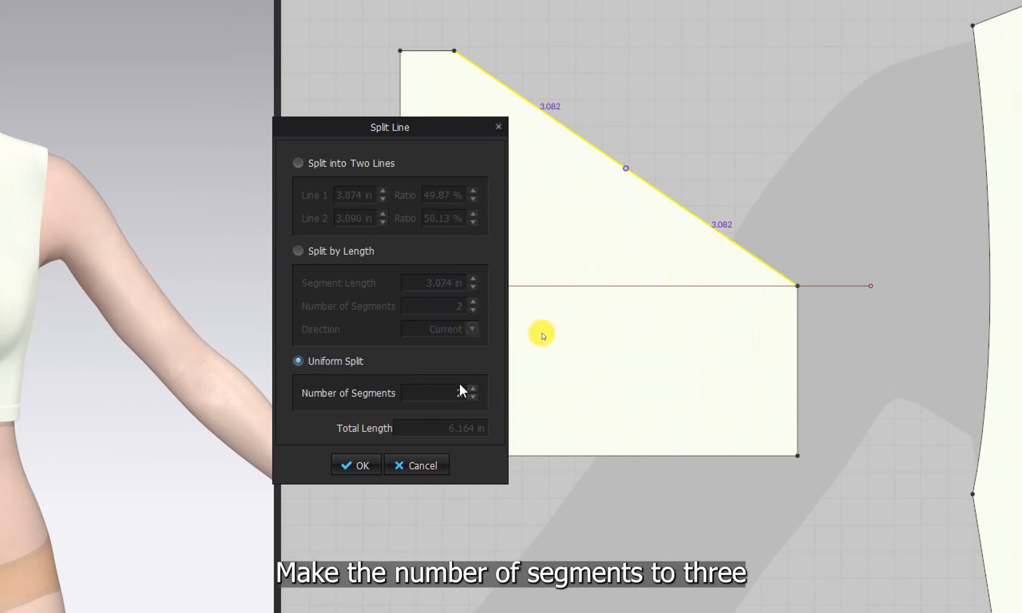
{"action": "left_click", "coordinate": [472, 389]}
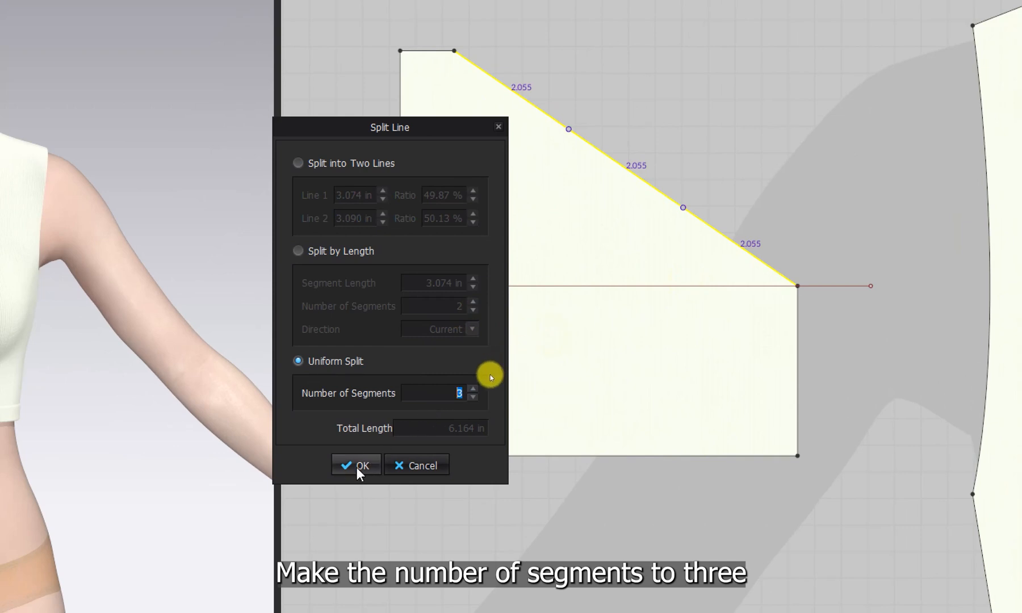
{"action": "left_click", "coordinate": [354, 464]}
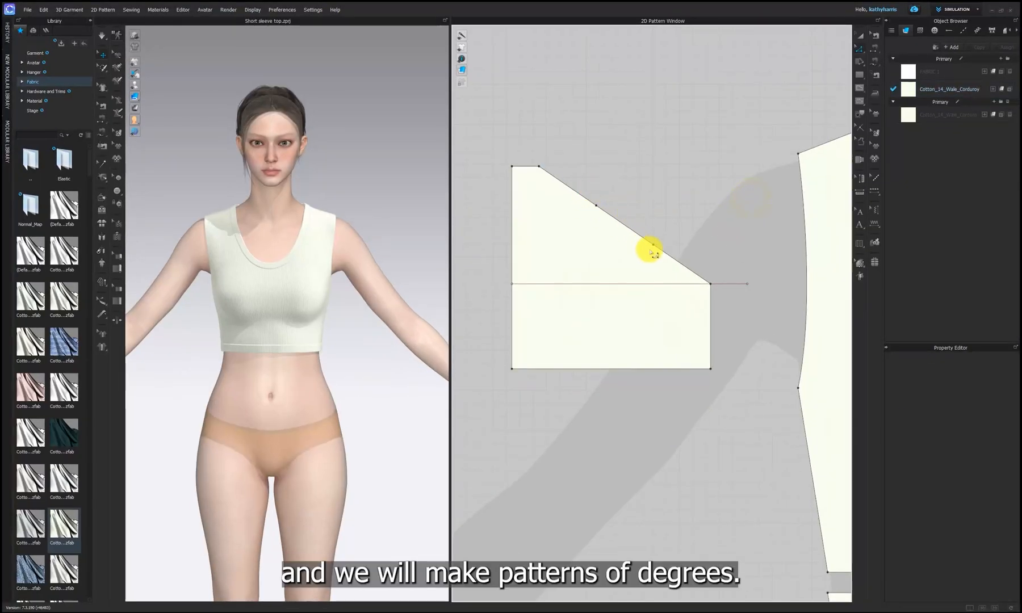
{"action": "mouse_move", "coordinate": [642, 228]}
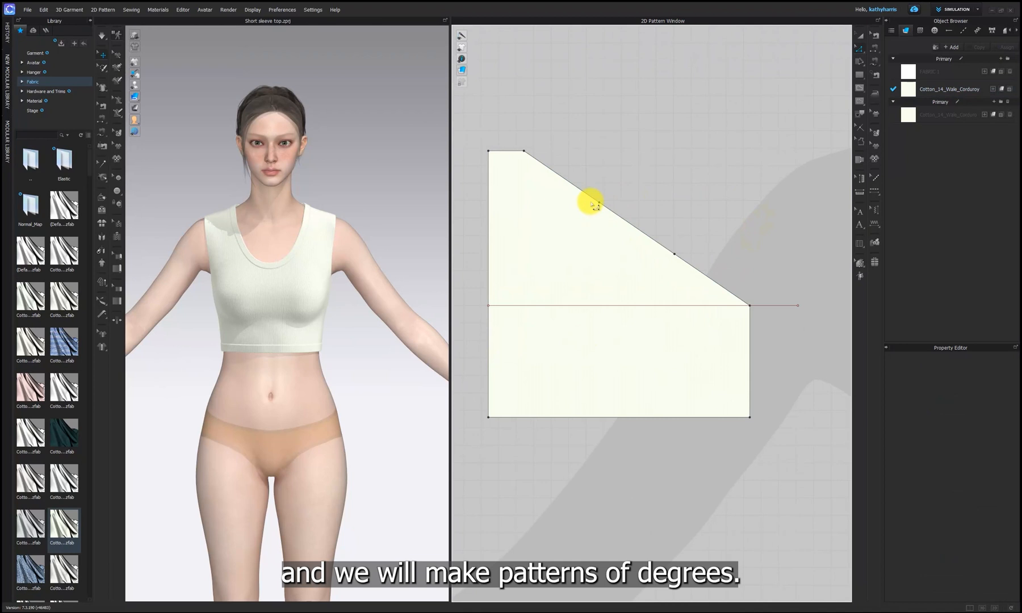
Move the upper split point on the slanted edge outward by 0.8 in.
{"action": "left_click", "coordinate": [593, 203]}
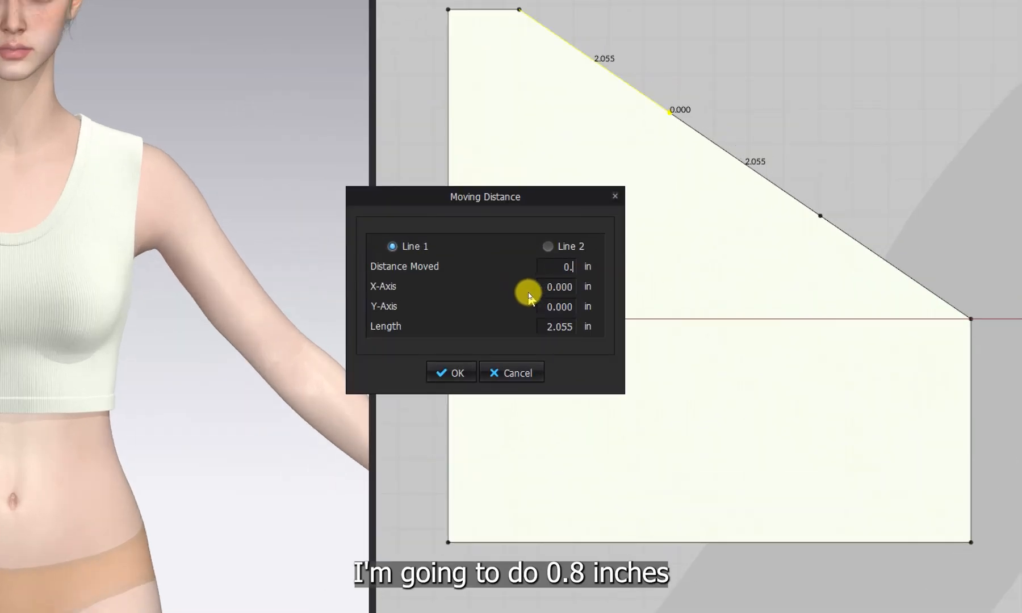
{"action": "type", "text": "0.8"}
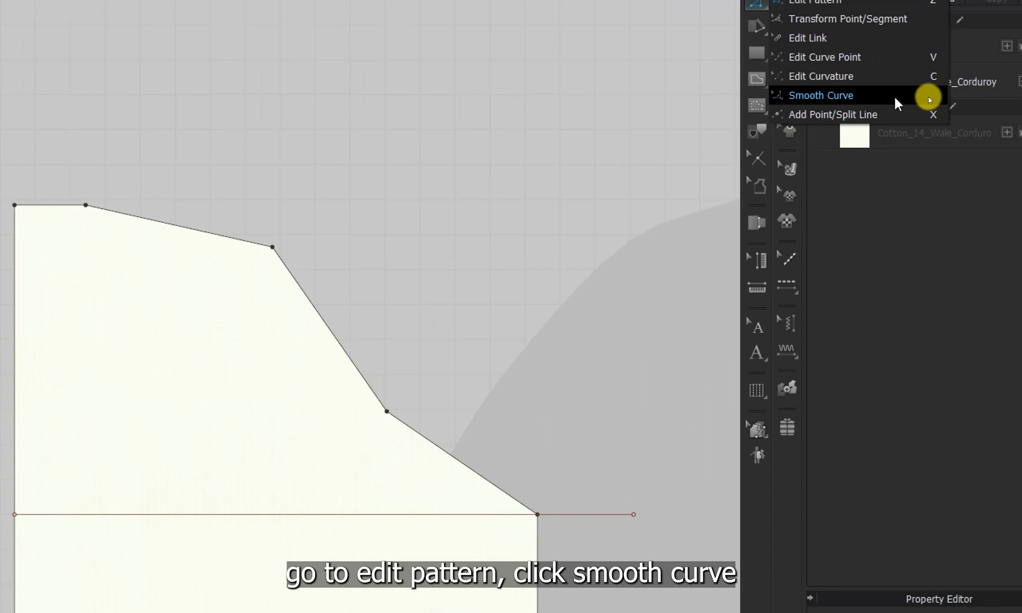
Smooth the cap segments into a curve and nudge the sleeve pattern left toward the bodice.
{"action": "left_click", "coordinate": [821, 96]}
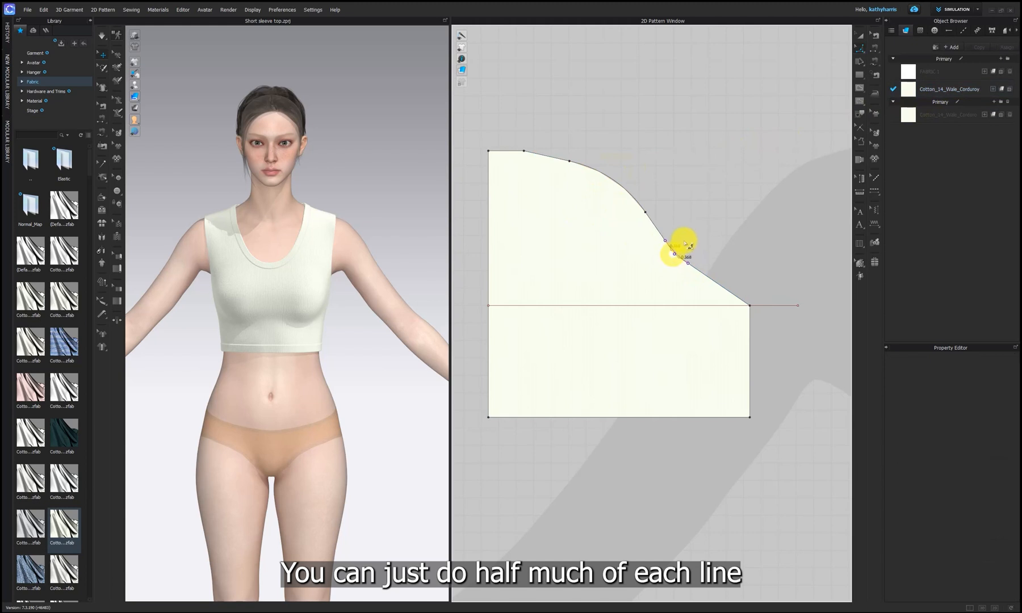
{"action": "left_click", "coordinate": [674, 254]}
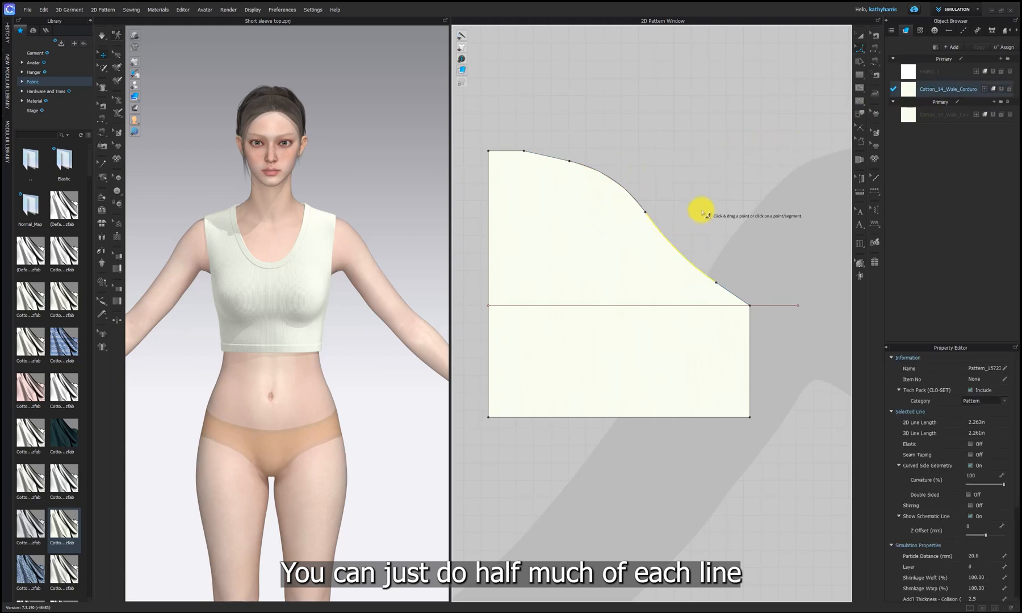
{"action": "mouse_move", "coordinate": [522, 147]}
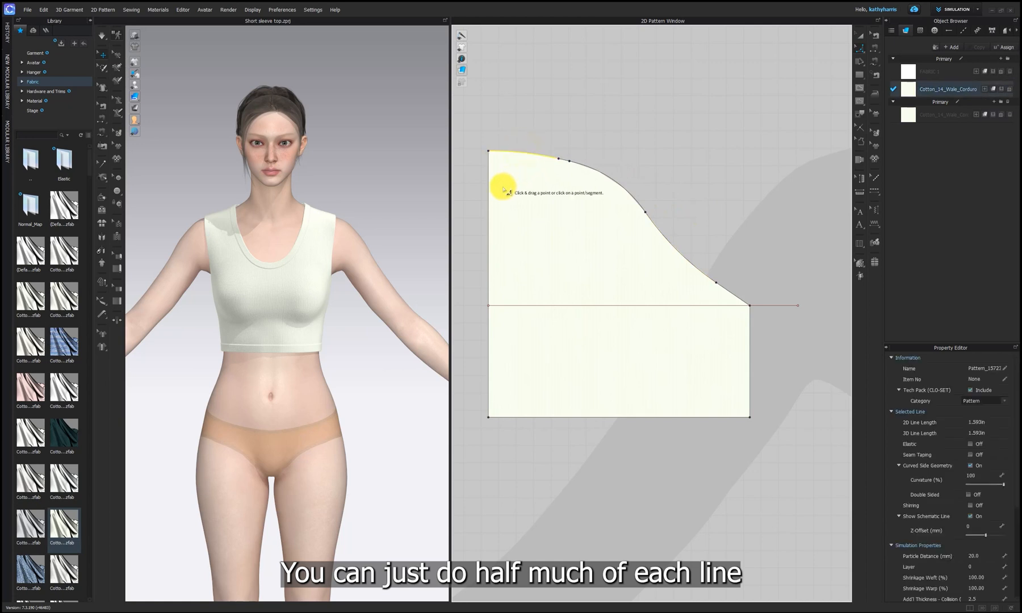
{"action": "left_click", "coordinate": [624, 253]}
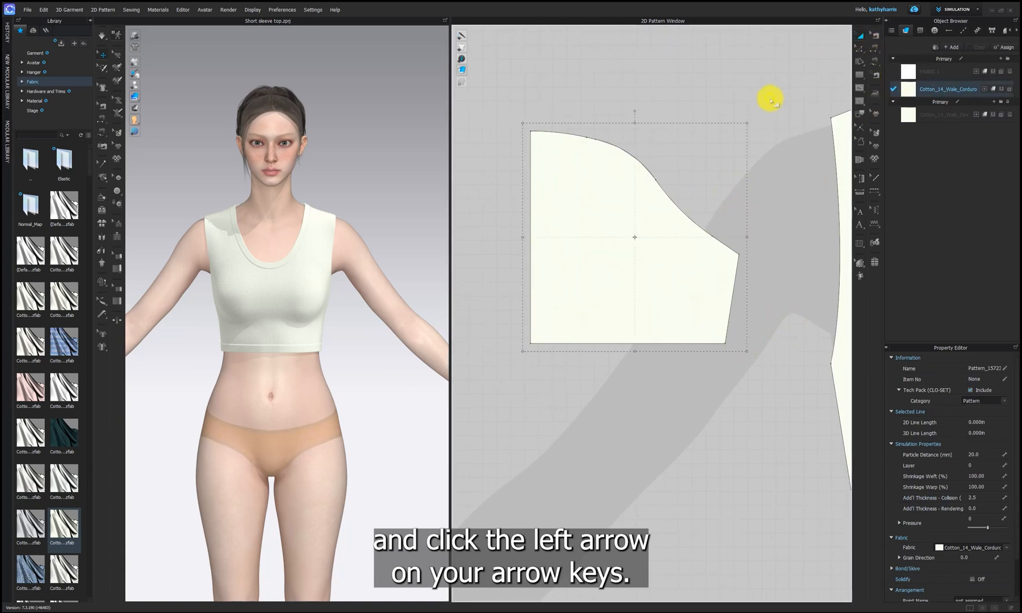
{"action": "key", "text": "Left"}
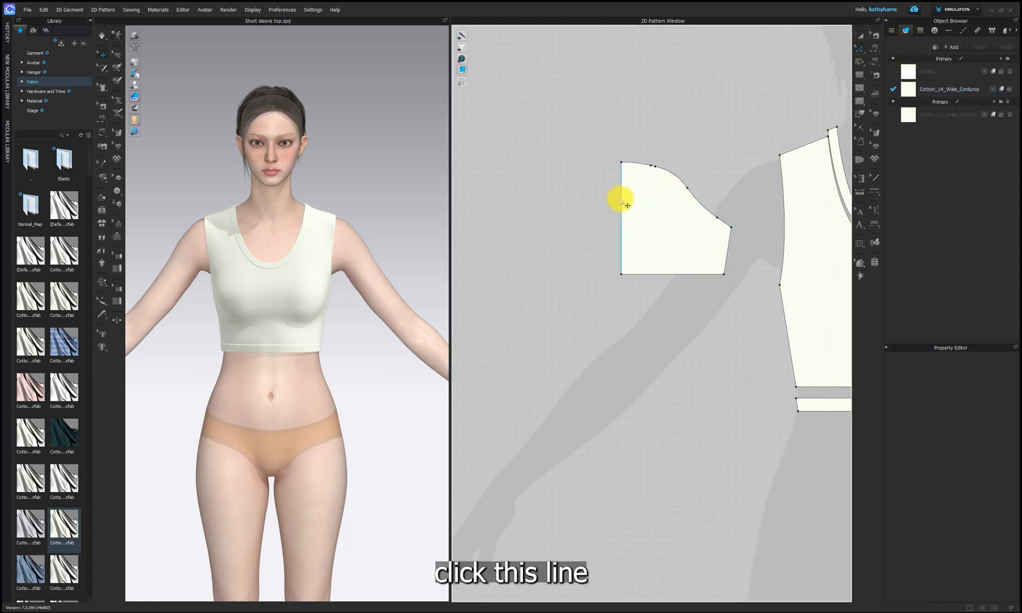
Unfold the half sleeve along its straight vertical edge into a full sleeve with rounded cap.
{"action": "right_click", "coordinate": [622, 199]}
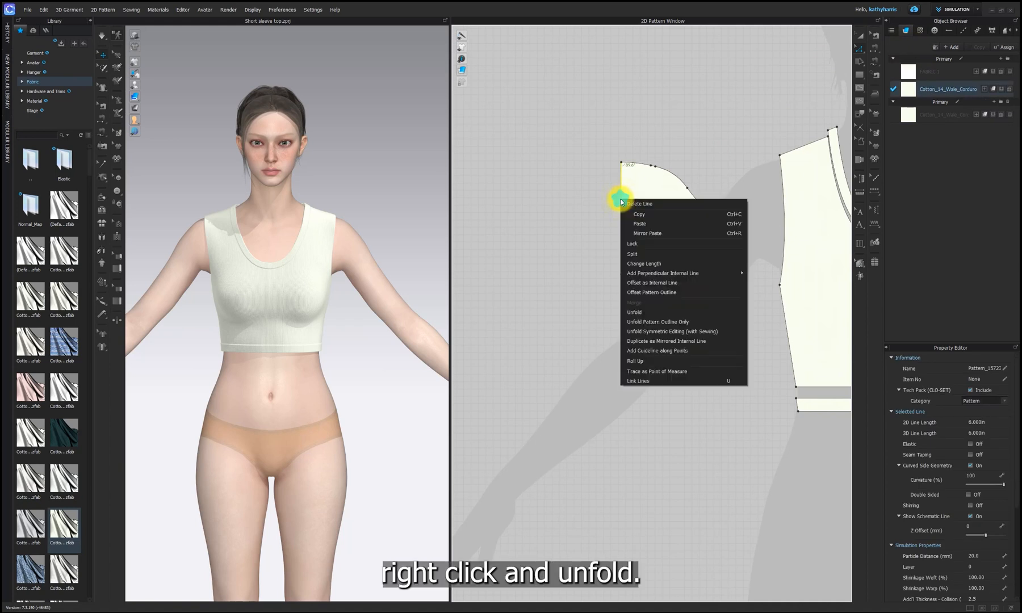
{"action": "left_click", "coordinate": [634, 313]}
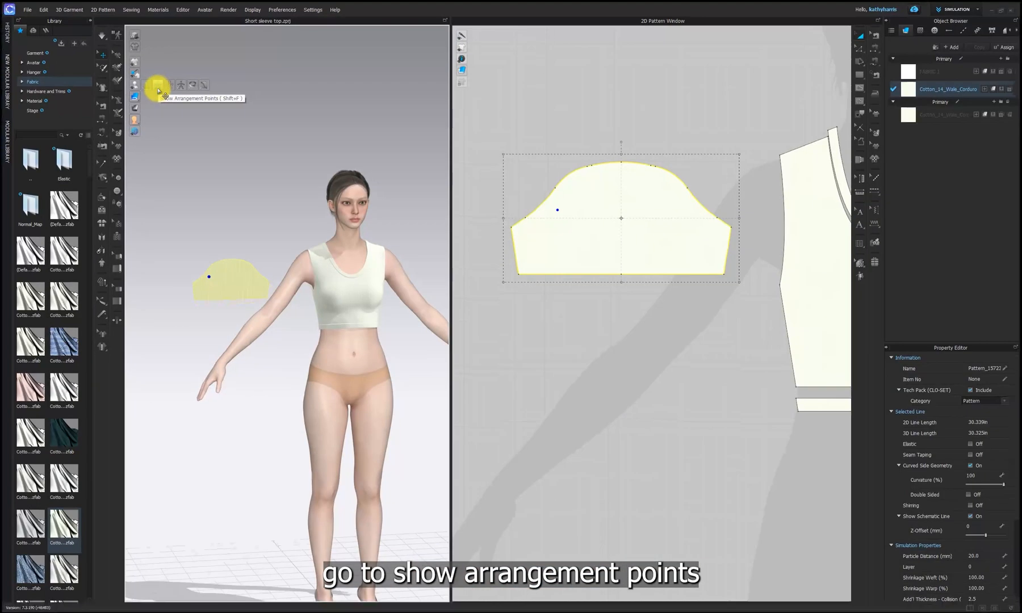
Show arrangement points, place the sleeve at the arm and remove the unneeded hem point.
{"action": "left_click", "coordinate": [155, 85]}
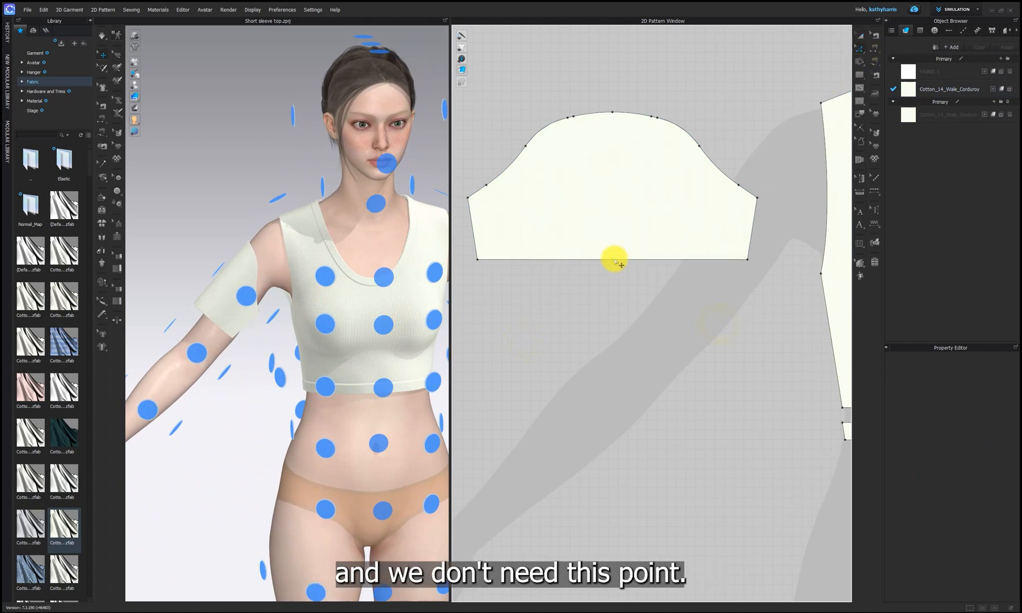
{"action": "left_click", "coordinate": [614, 258]}
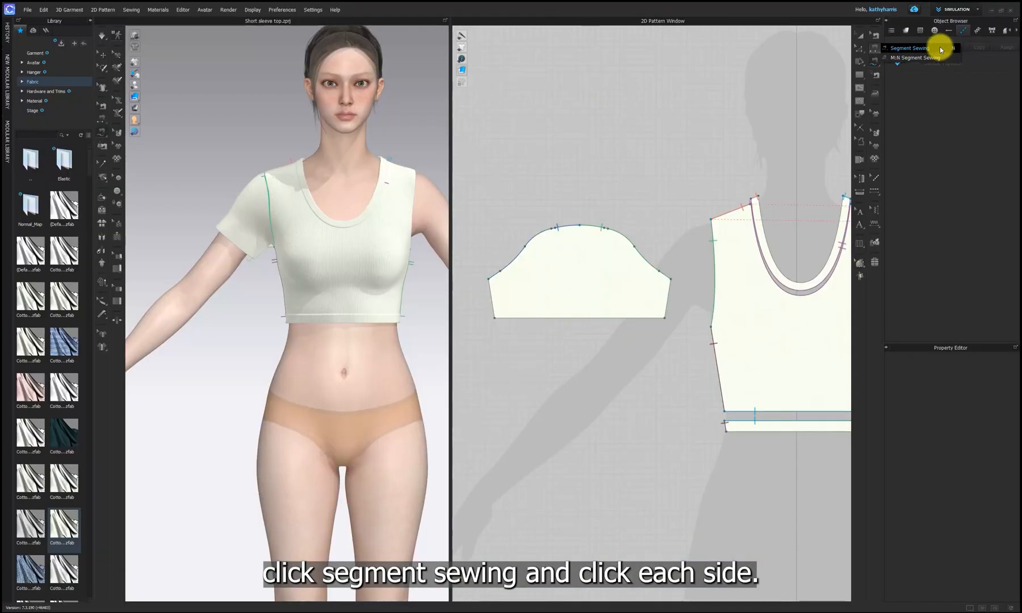
Segment-sew the sleeve cap and side edges to the bodice armhole, then simulate.
{"action": "left_click", "coordinate": [668, 291]}
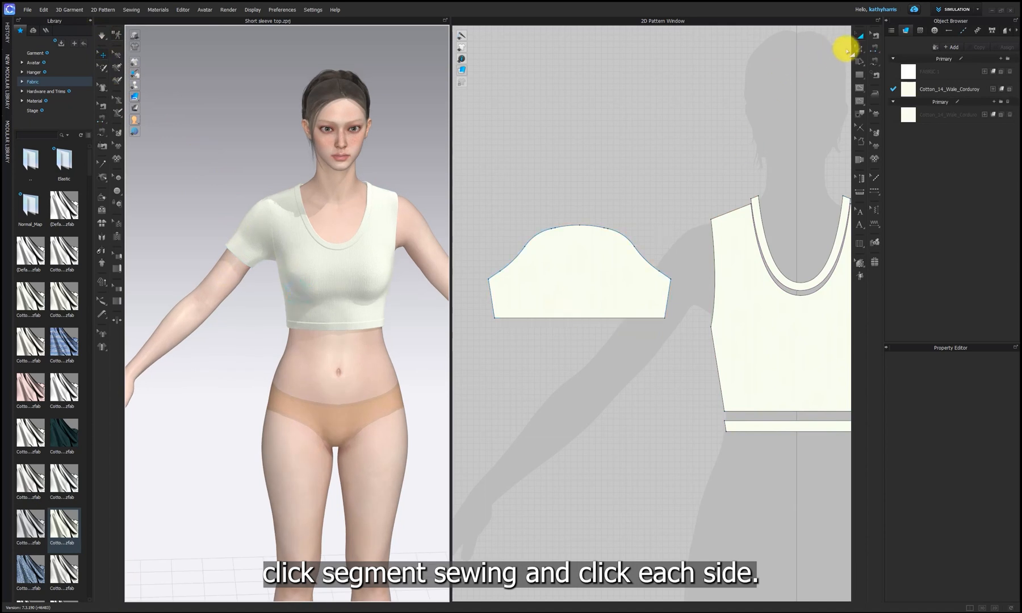
{"action": "left_click", "coordinate": [579, 319]}
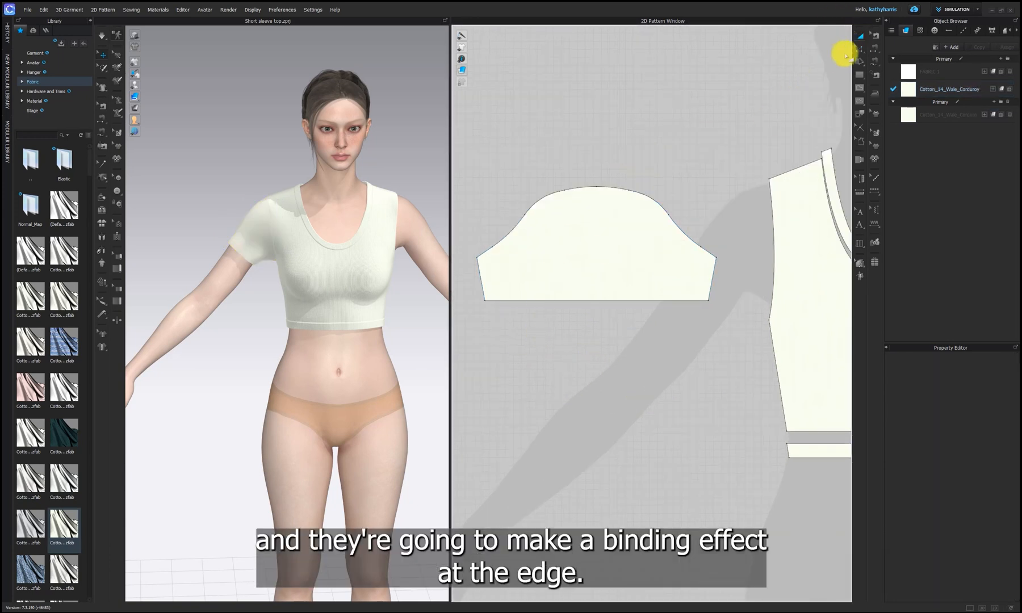
Offset the sleeve hem line inward 0.5 in as an internal line.
{"action": "left_click", "coordinate": [584, 300]}
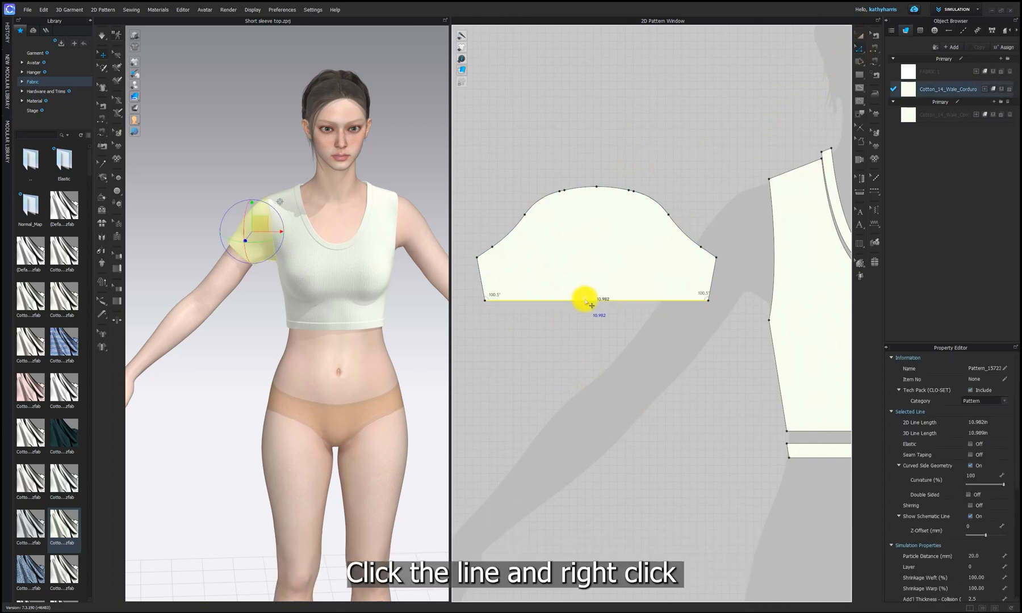
{"action": "right_click", "coordinate": [584, 298]}
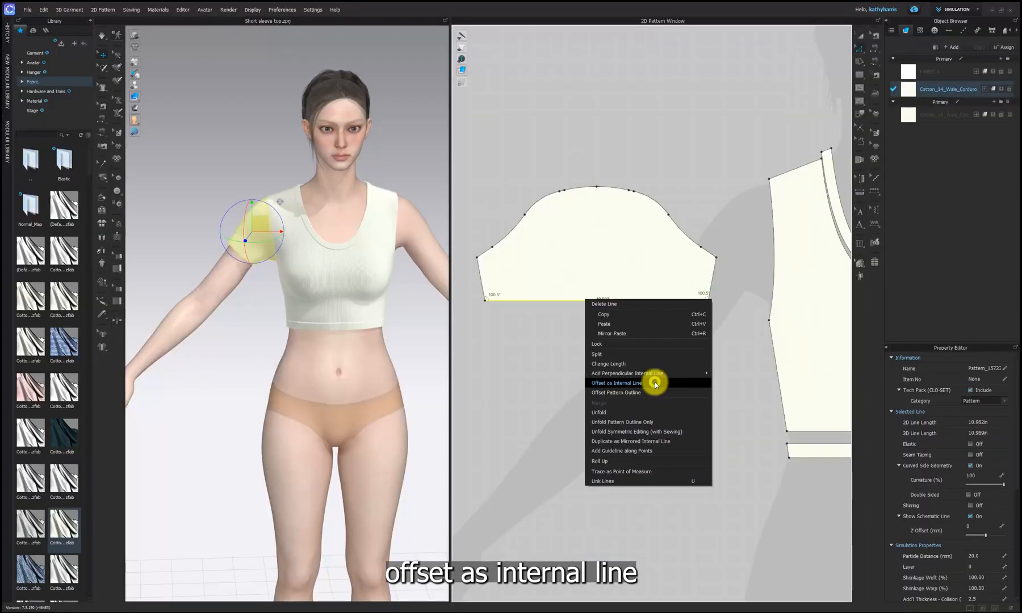
{"action": "left_click", "coordinate": [617, 383]}
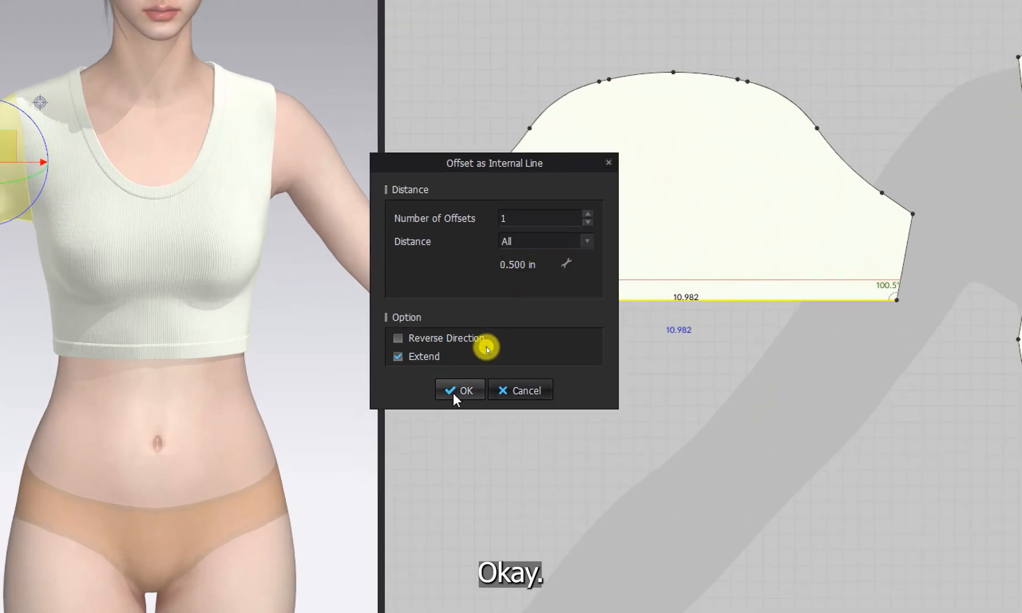
{"action": "left_click", "coordinate": [459, 389]}
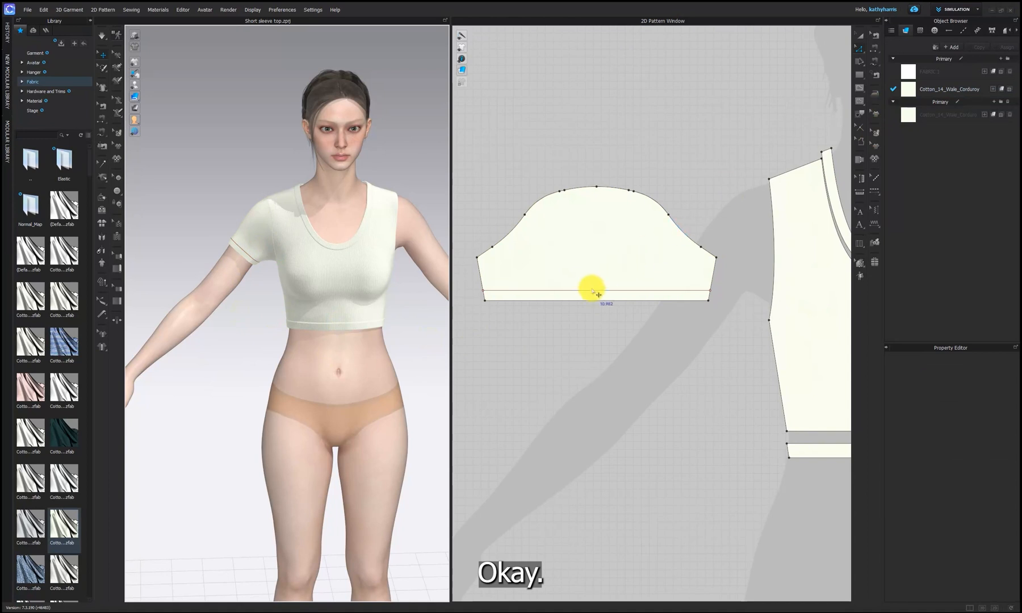
Cut & Sew along the internal line to split off a separate binding strip.
{"action": "left_click", "coordinate": [593, 292]}
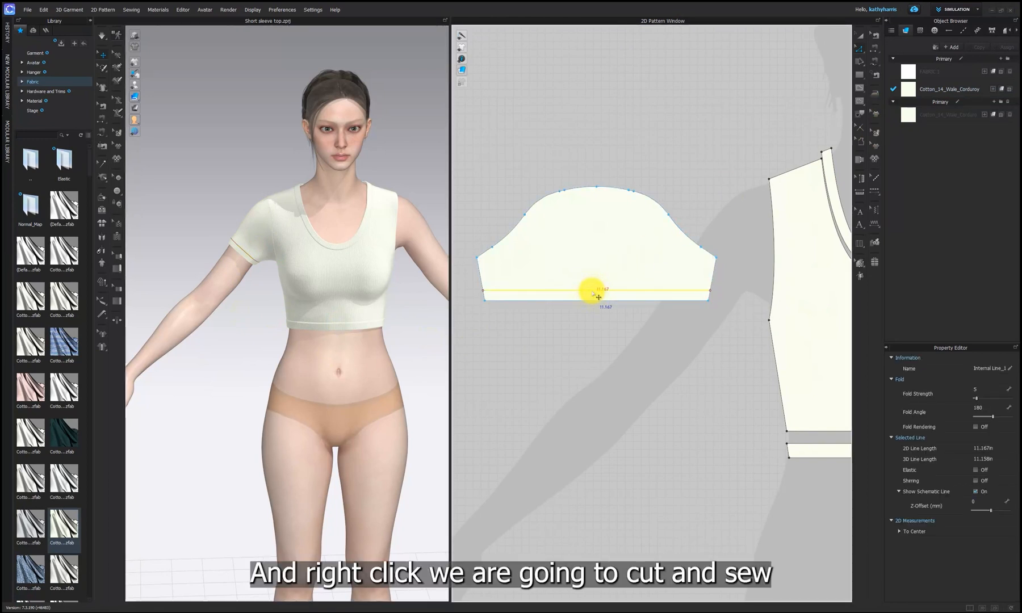
{"action": "right_click", "coordinate": [596, 294]}
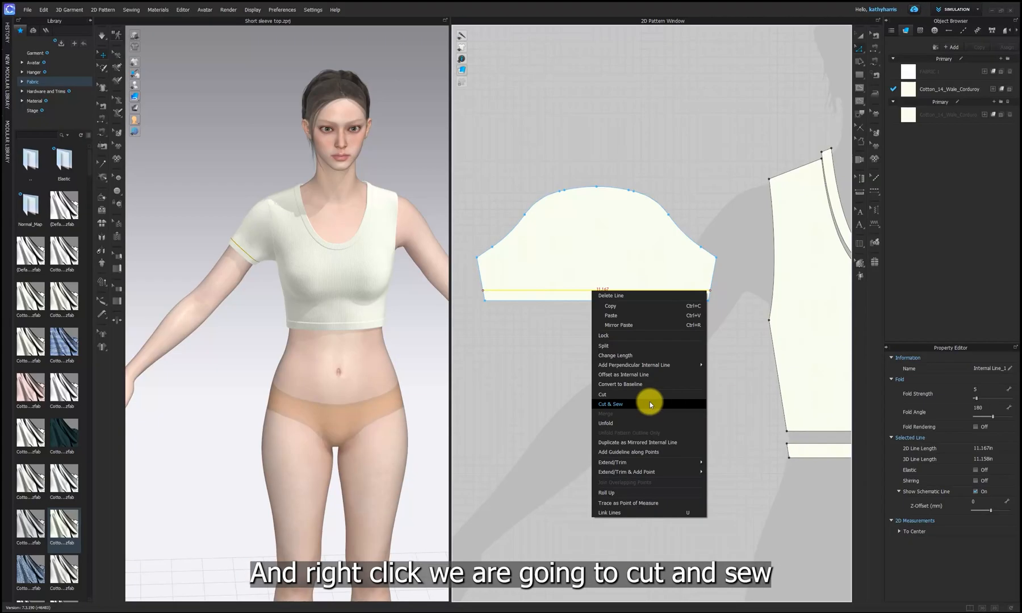
{"action": "left_click", "coordinate": [609, 404]}
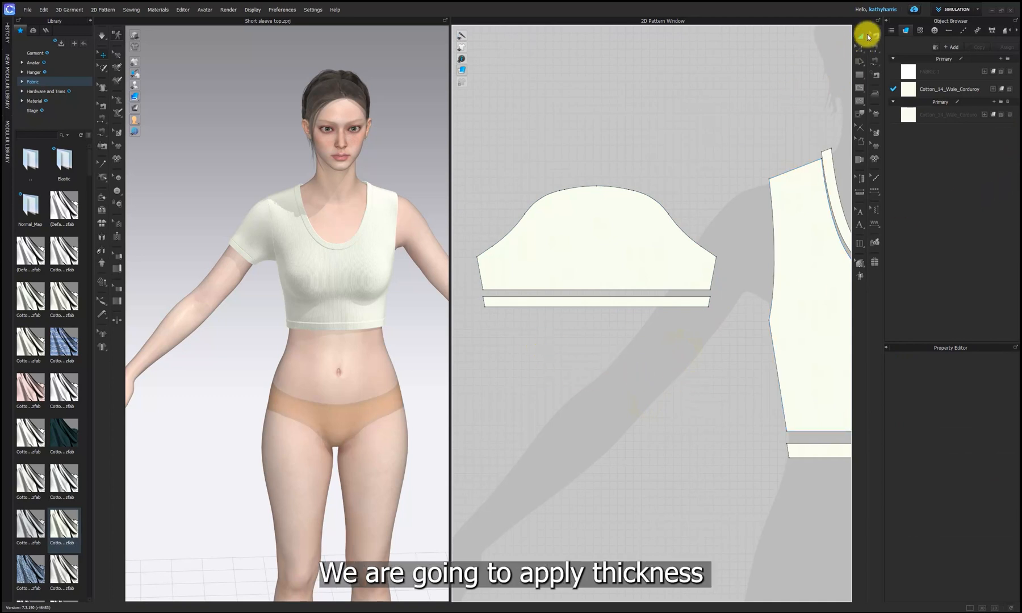
Give the binding strip particle distance 5 and additional rendering thickness 2.5.
{"action": "left_click", "coordinate": [597, 301]}
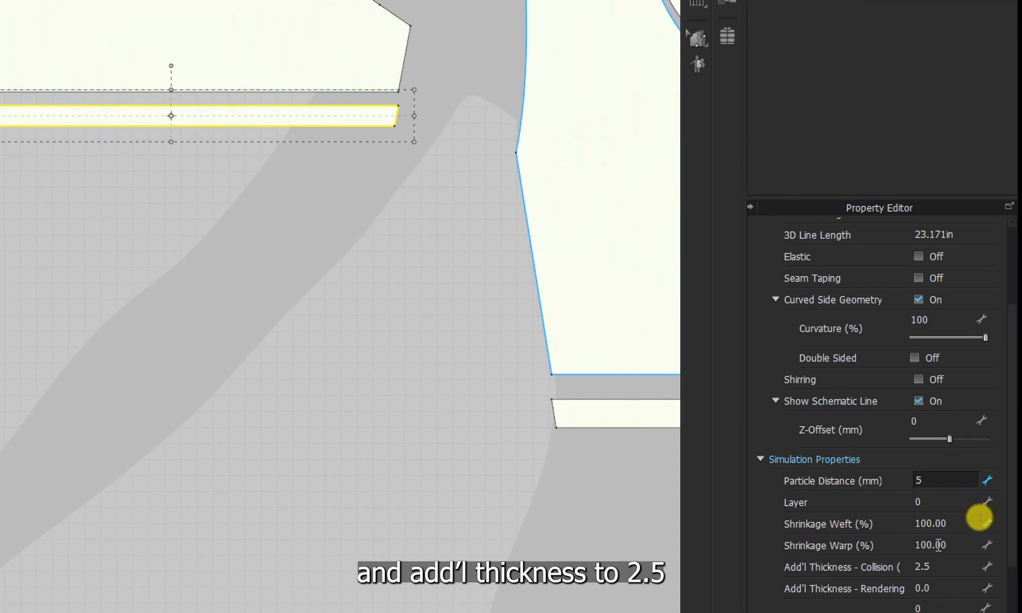
{"action": "left_click", "coordinate": [929, 559]}
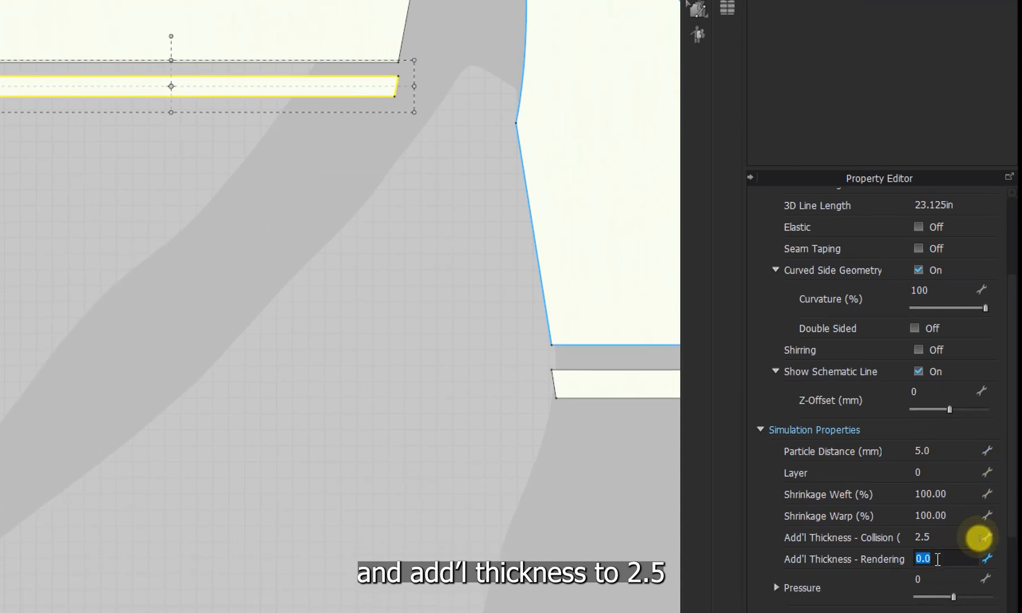
{"action": "type", "text": "2.5"}
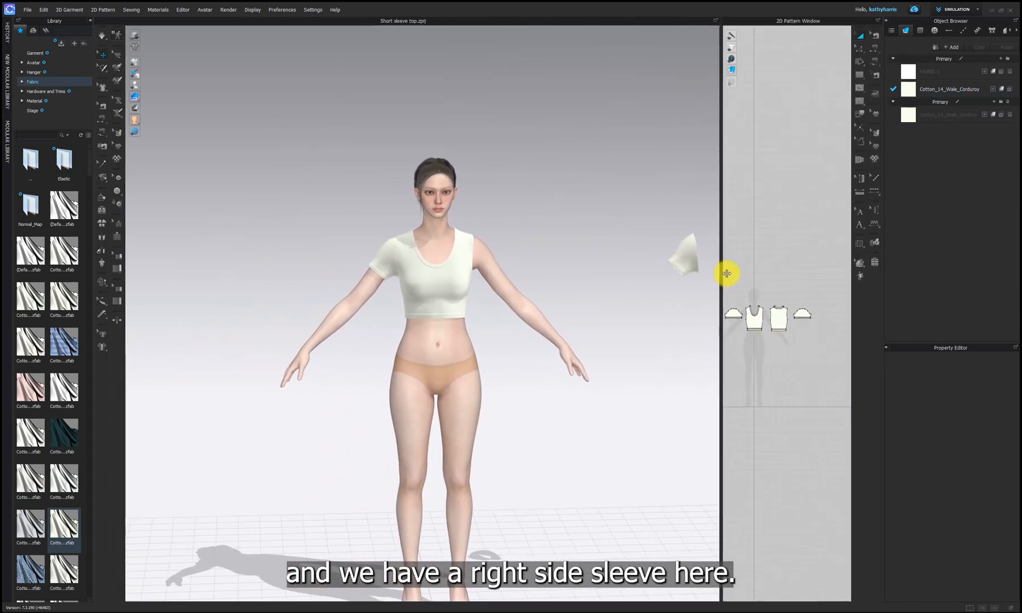
Mirror the bound sleeve to the right arm, sew it into the armhole and simulate.
{"action": "left_click", "coordinate": [684, 254]}
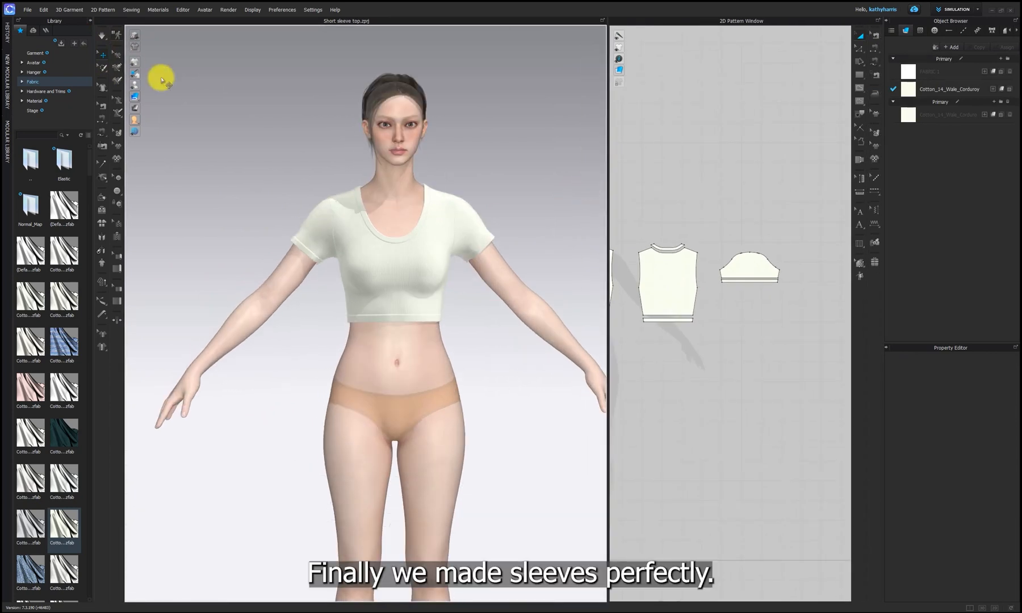
{"action": "left_click", "coordinate": [336, 228]}
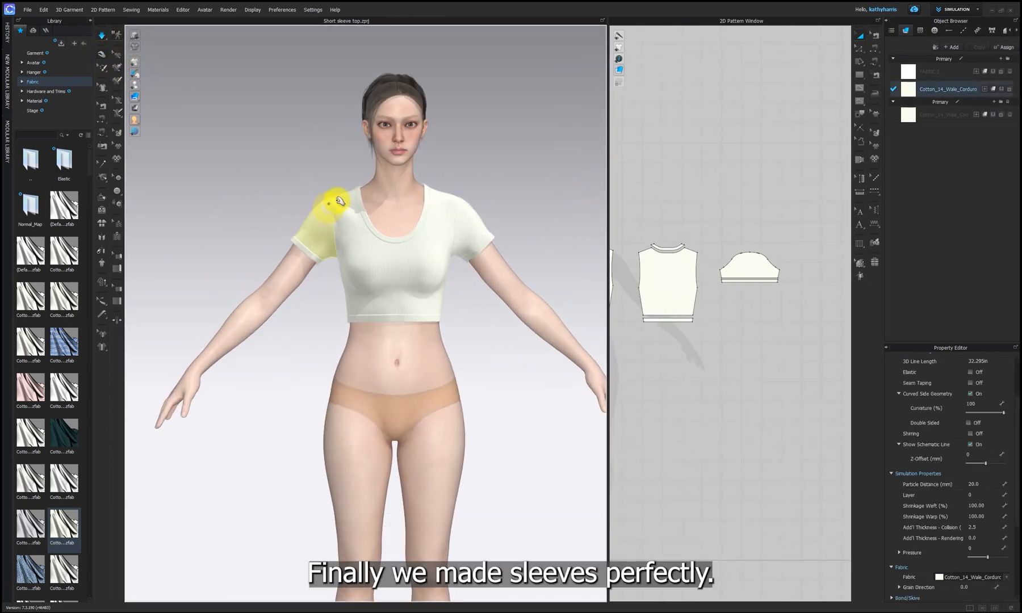